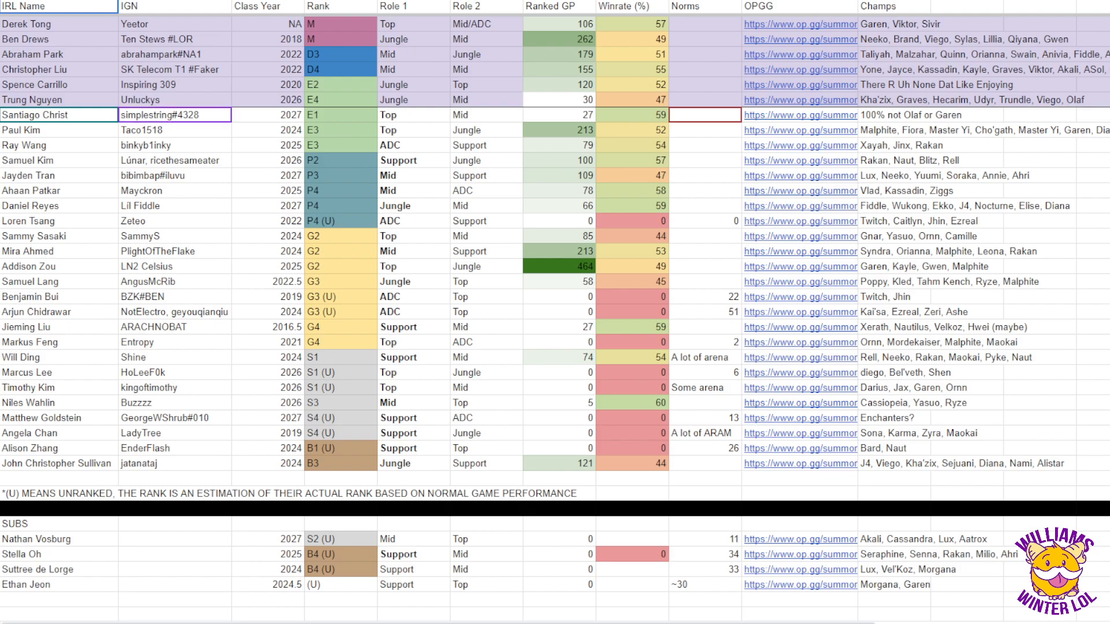
left_click(800, 114)
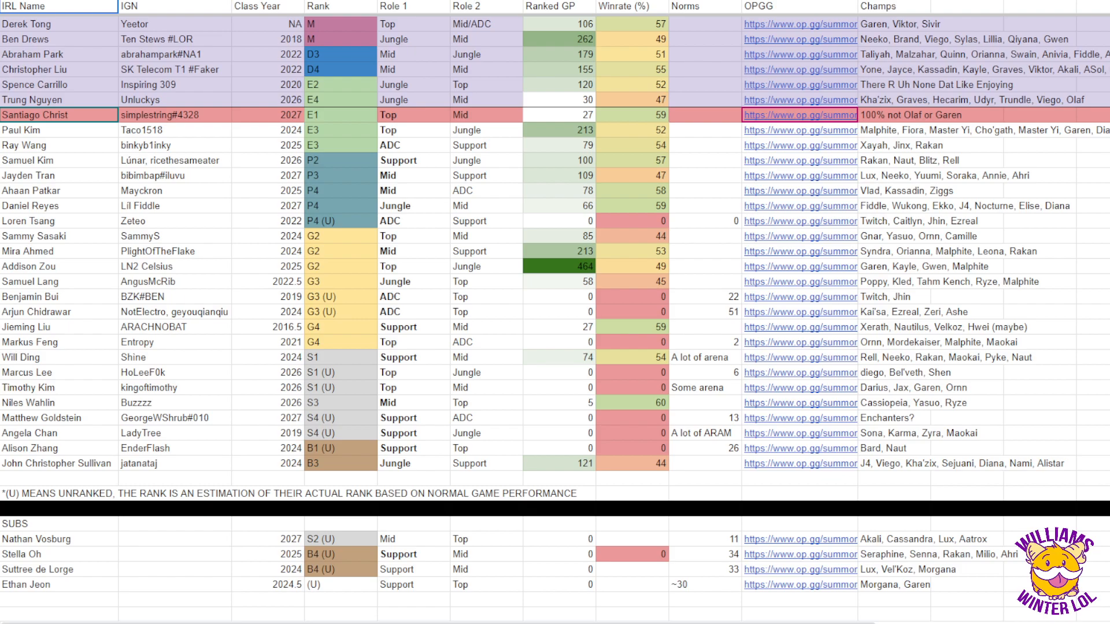
left_click(174, 114)
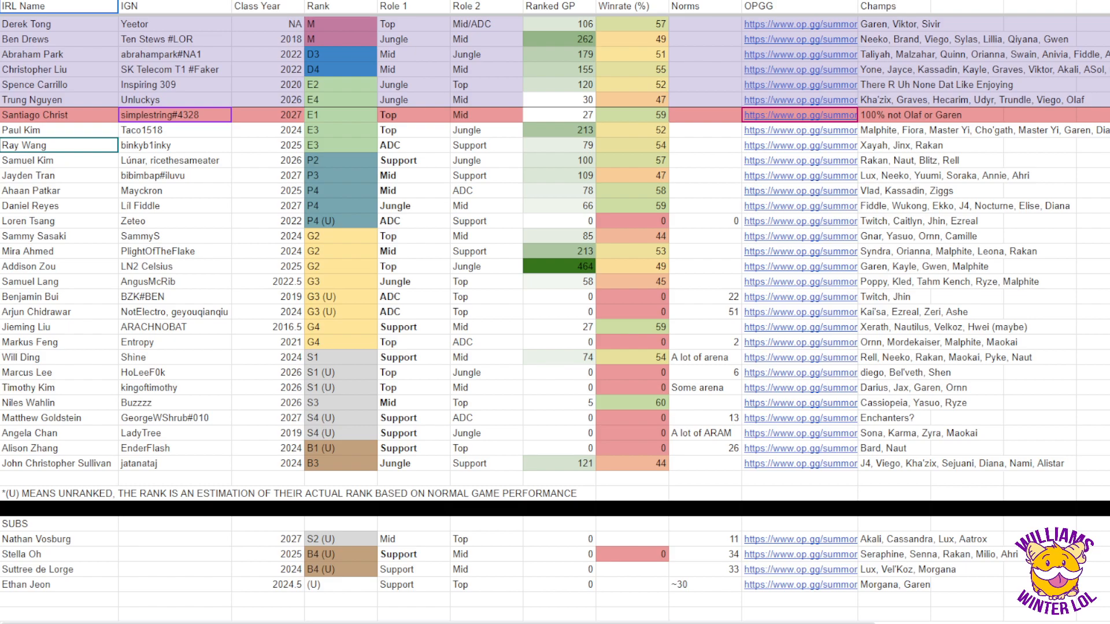
left_click(175, 130)
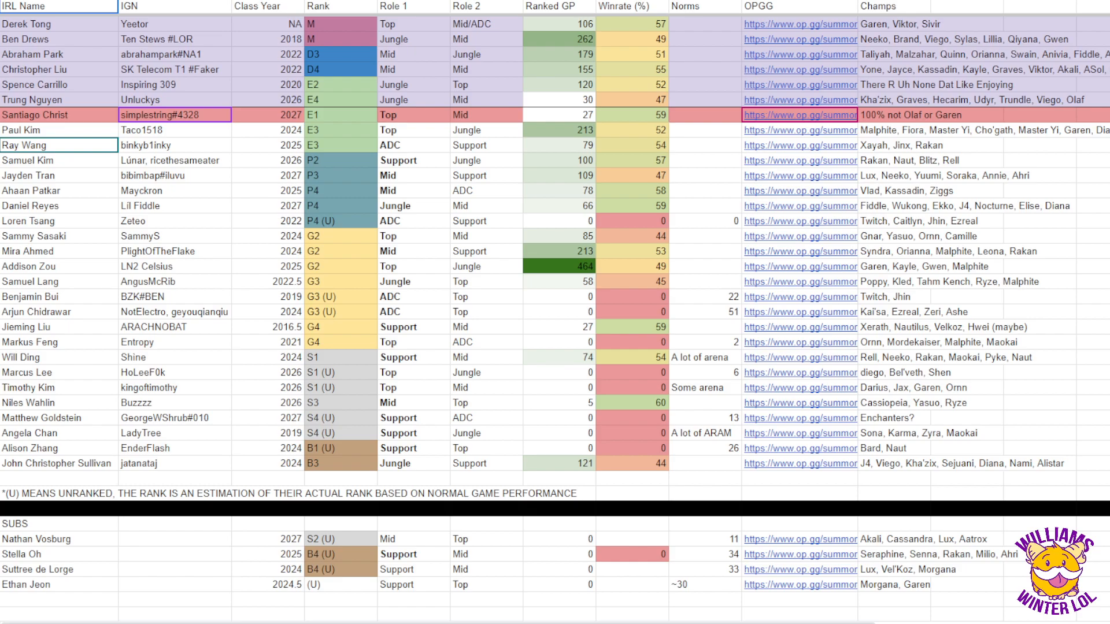
left_click(59, 129)
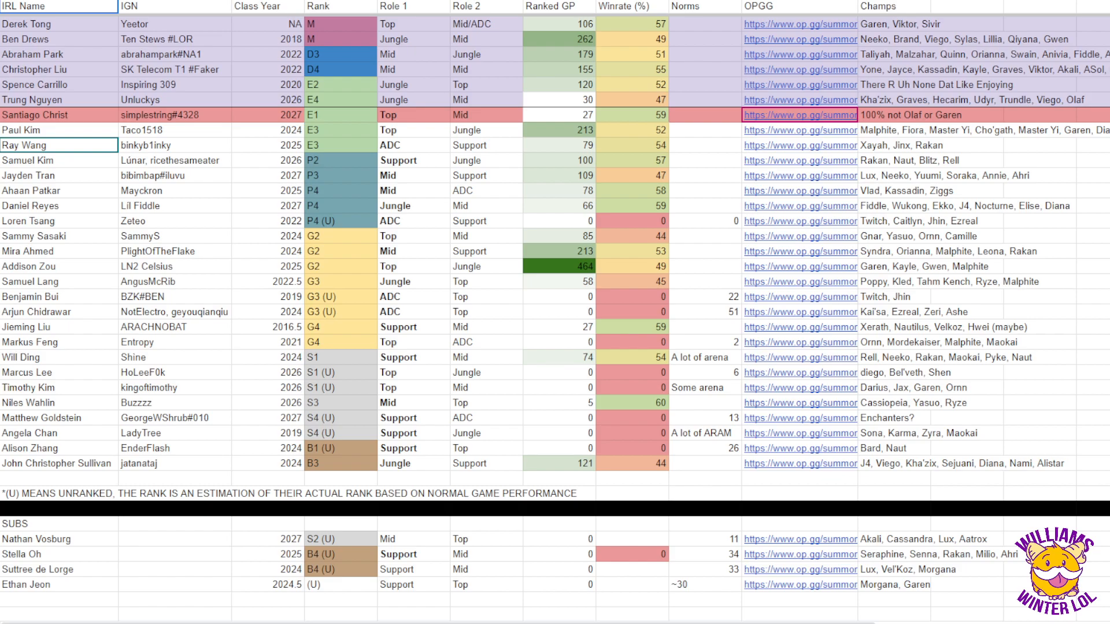
left_click(57, 129)
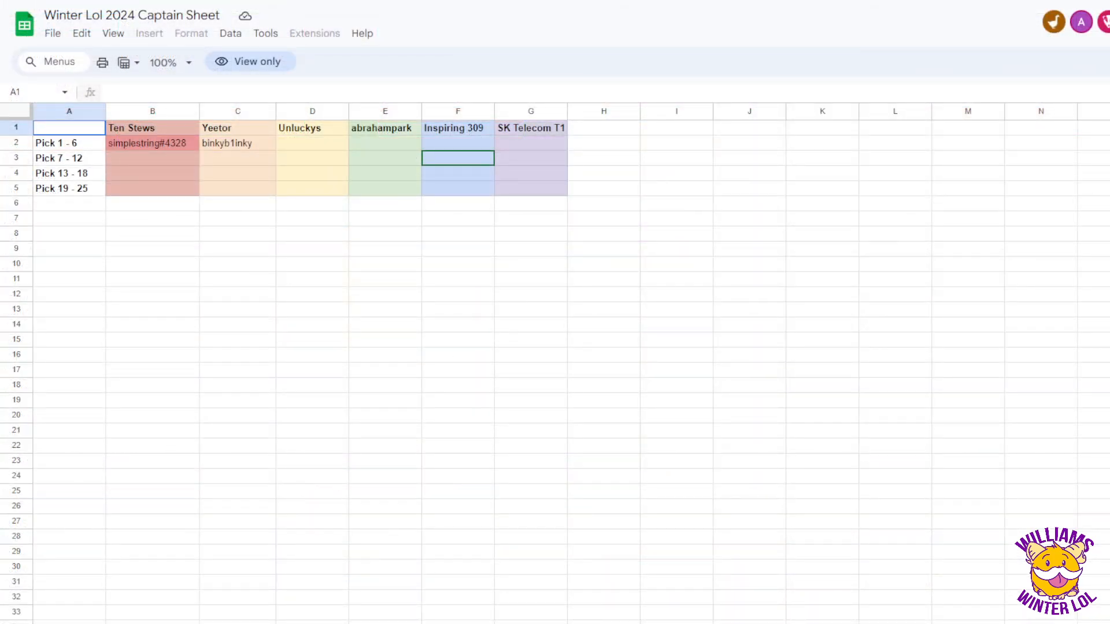
left_click(236, 142)
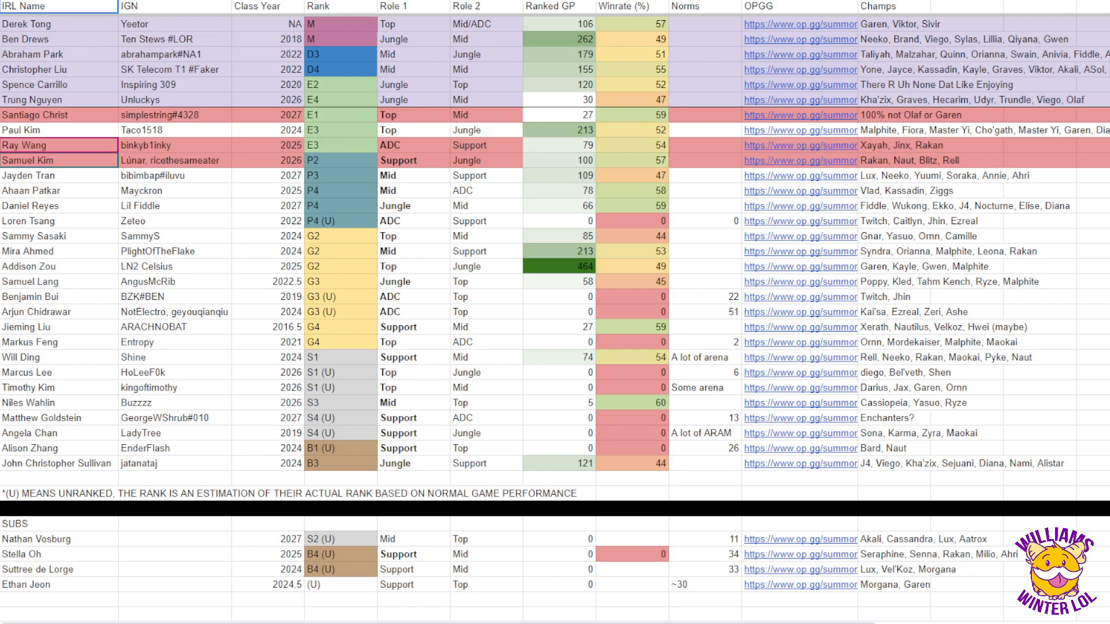
left_click(174, 159)
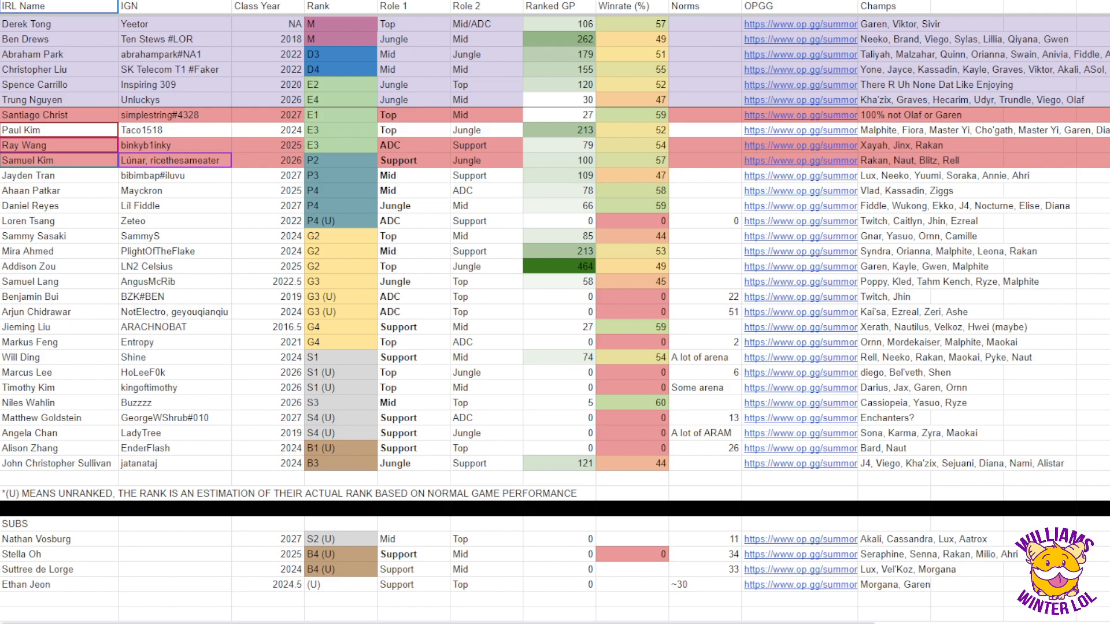
left_click(174, 191)
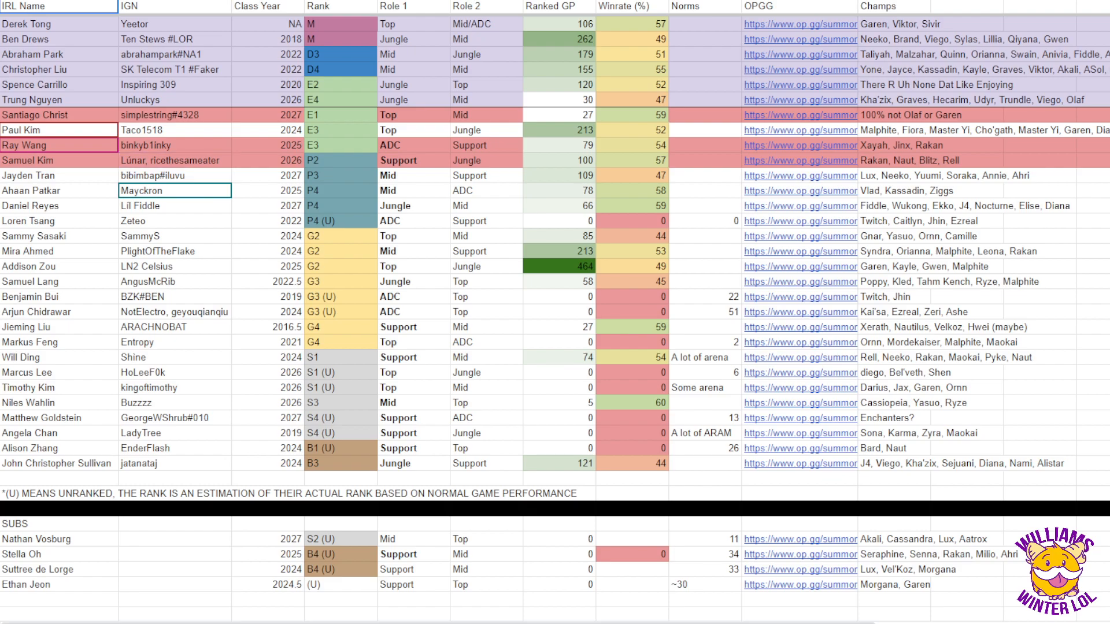
left_click(174, 160)
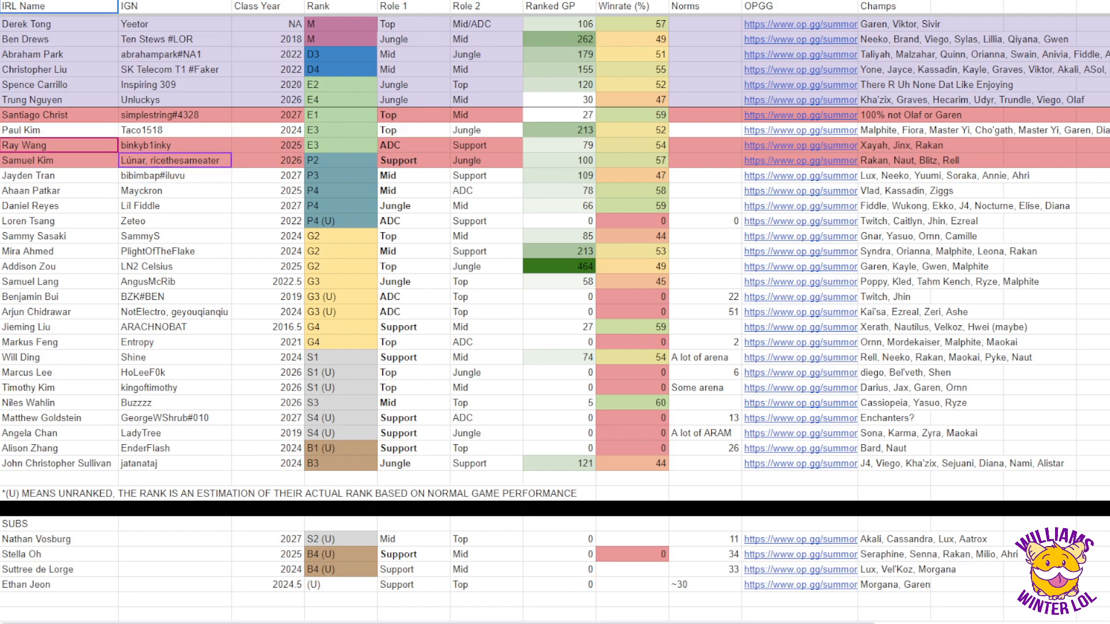
left_click(800, 176)
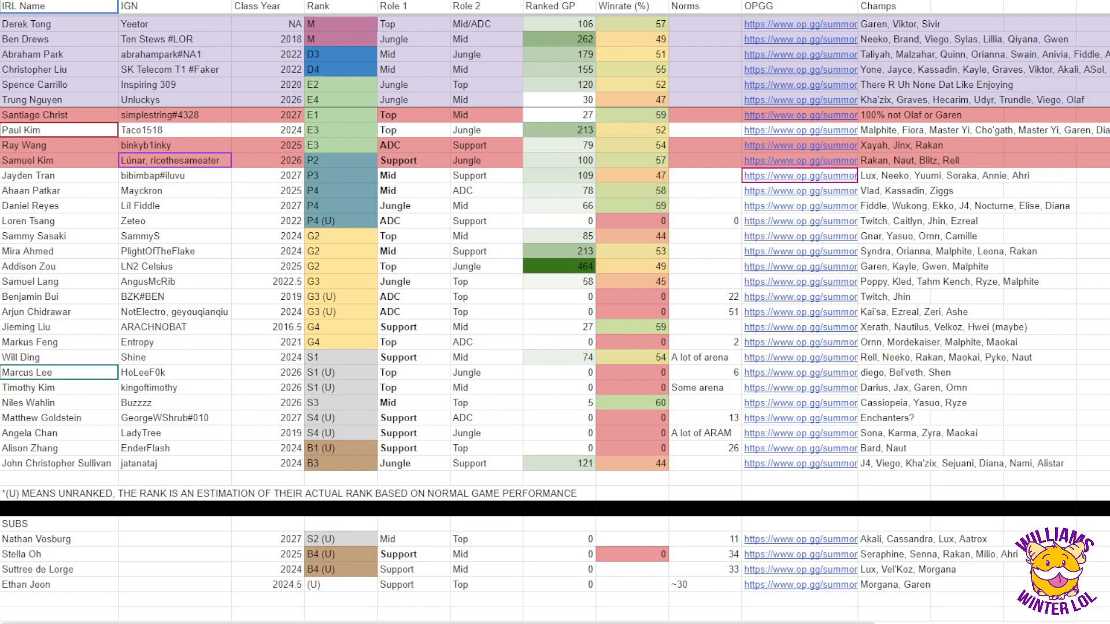
left_click(57, 174)
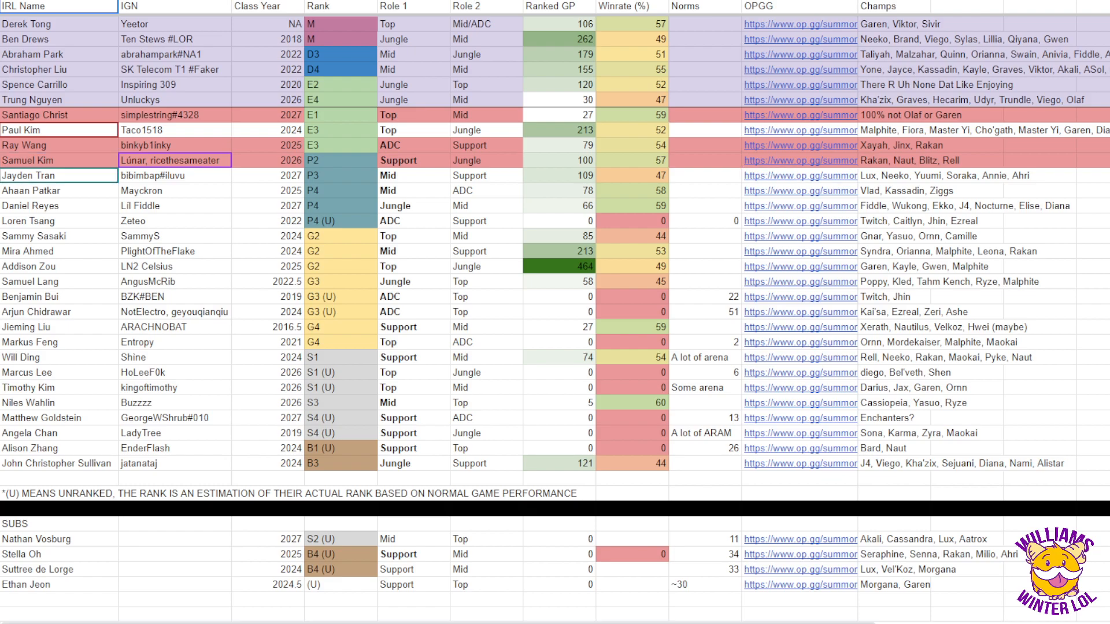
left_click(800, 174)
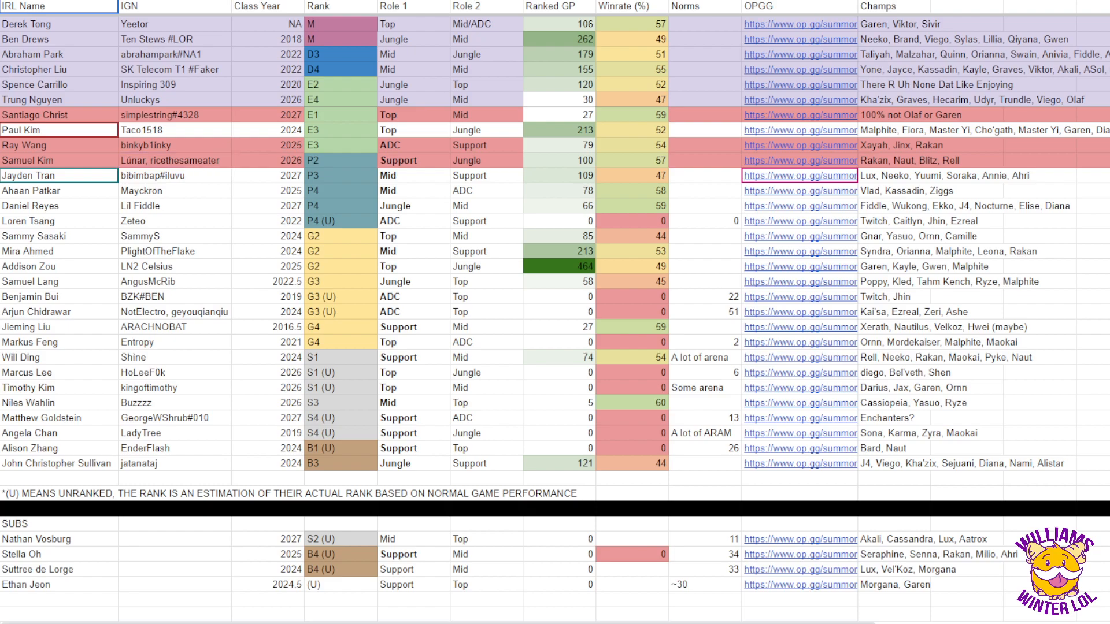
left_click(175, 160)
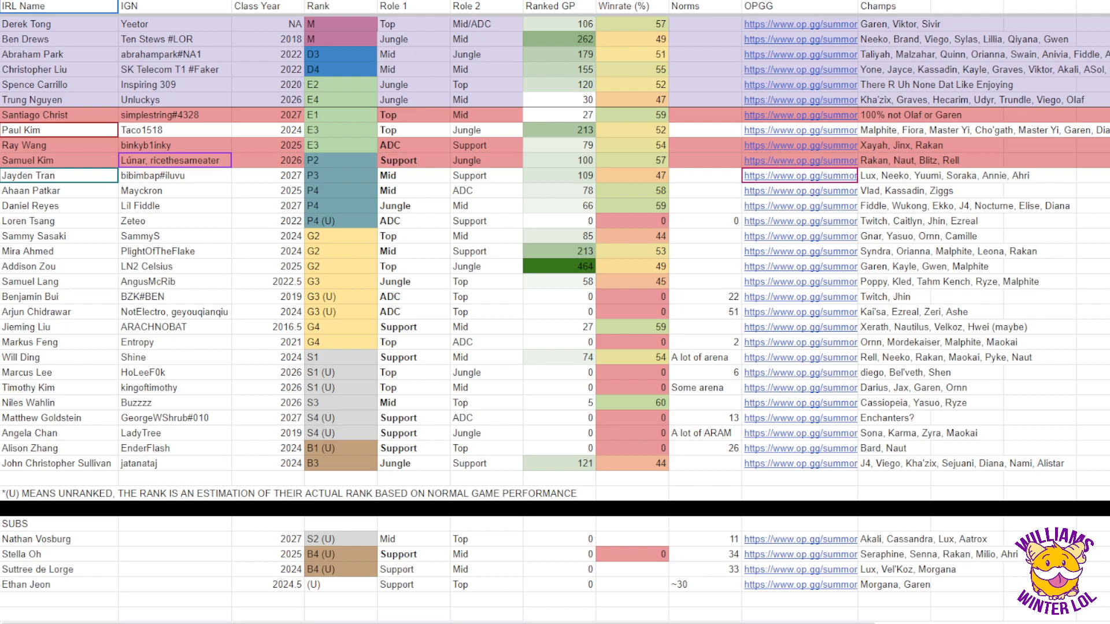
left_click(176, 175)
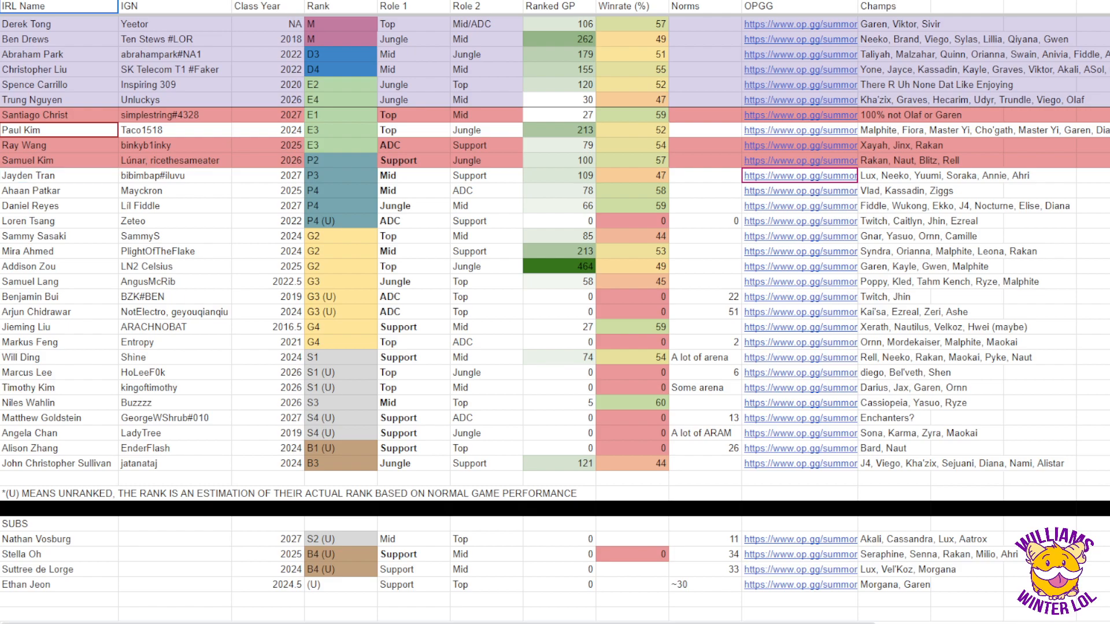
left_click(59, 174)
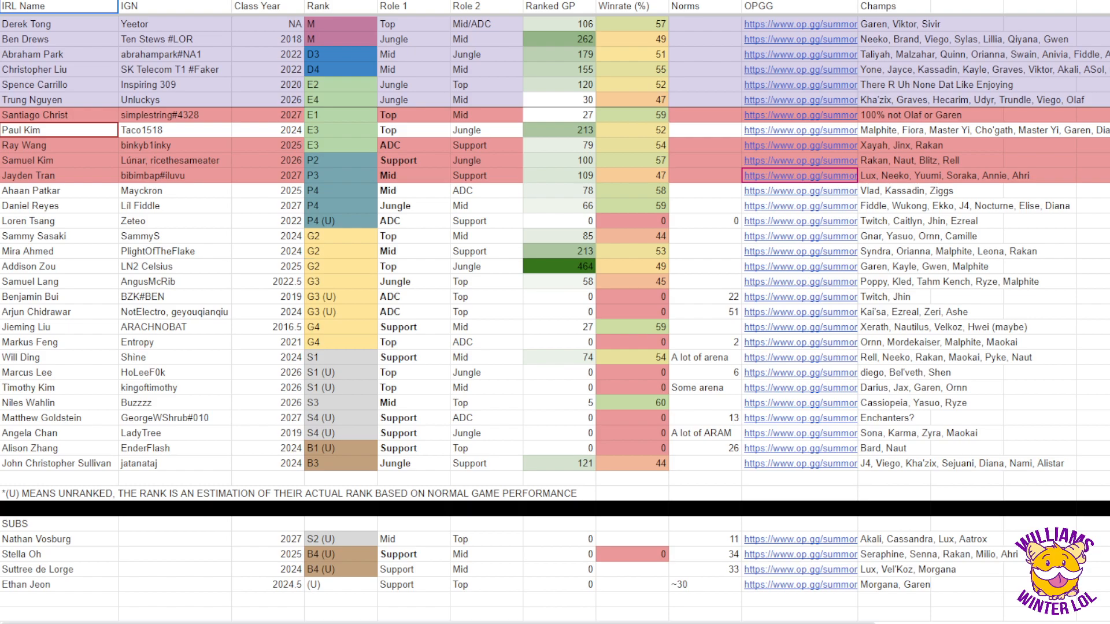
left_click(339, 221)
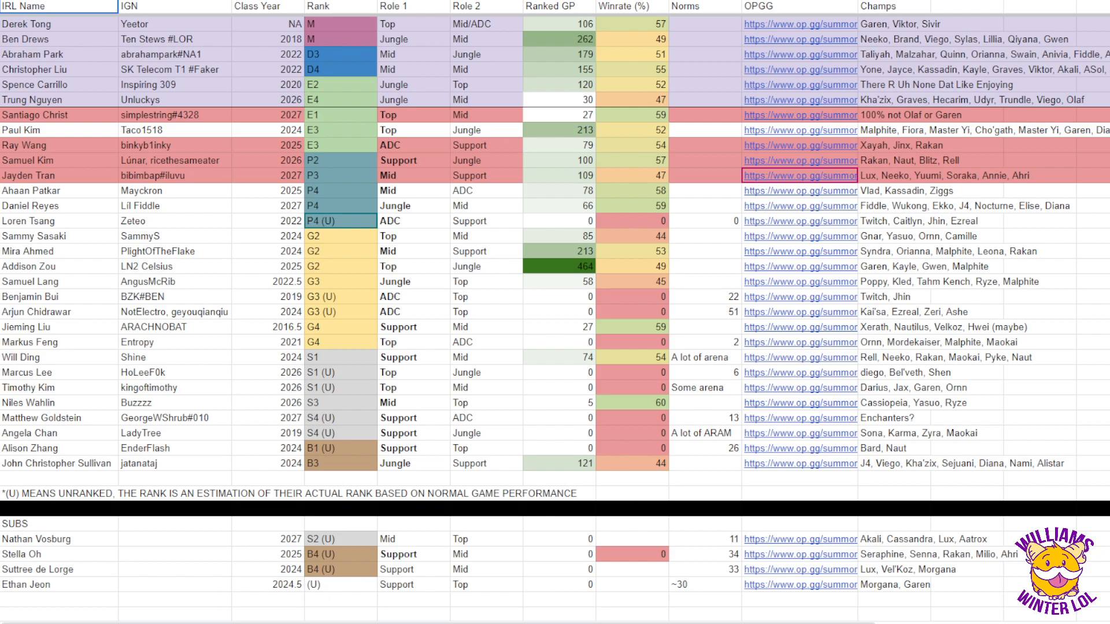
left_click(59, 131)
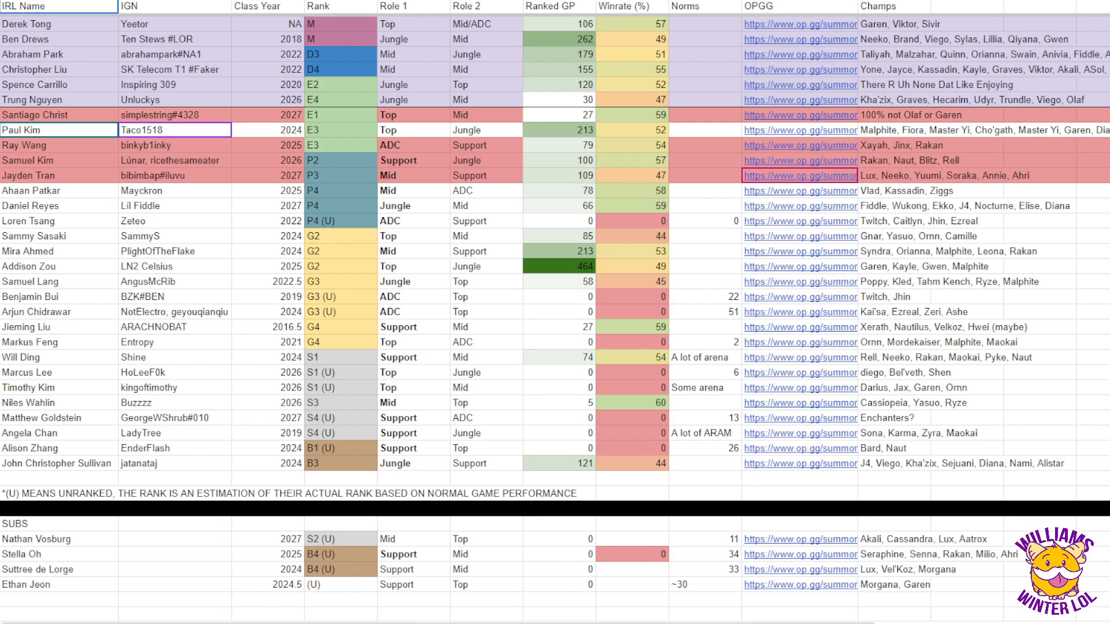
left_click(486, 280)
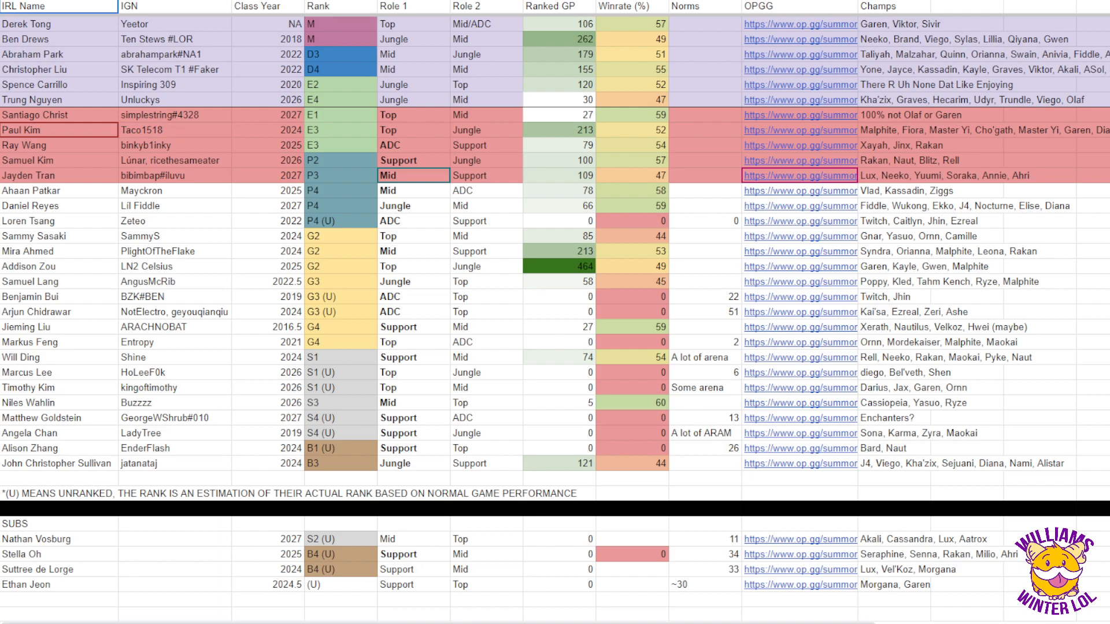
left_click(486, 206)
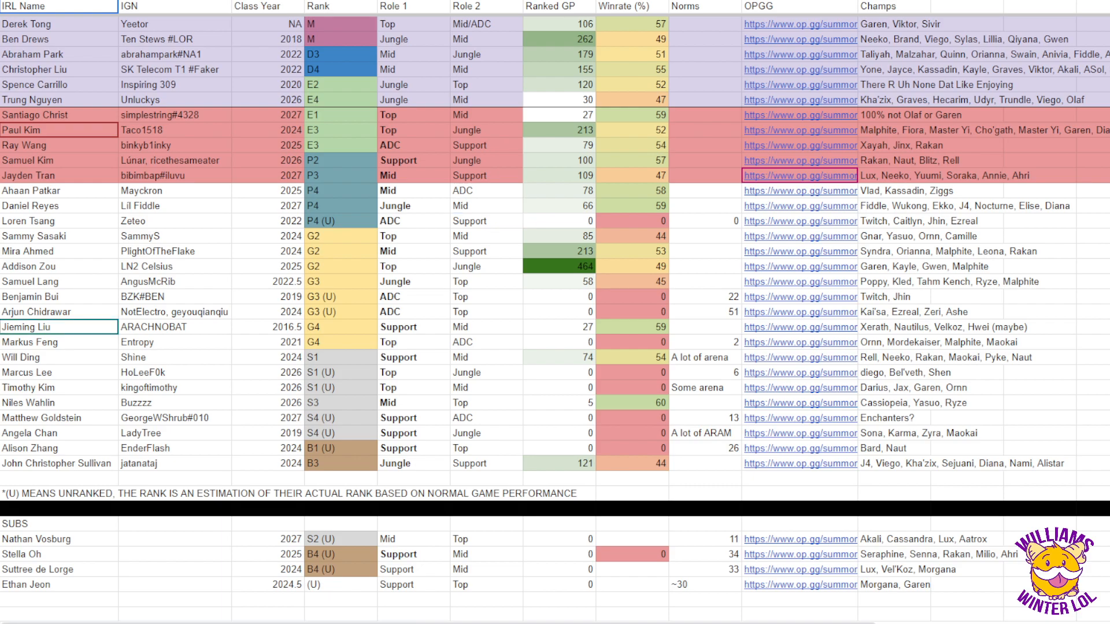
left_click(486, 326)
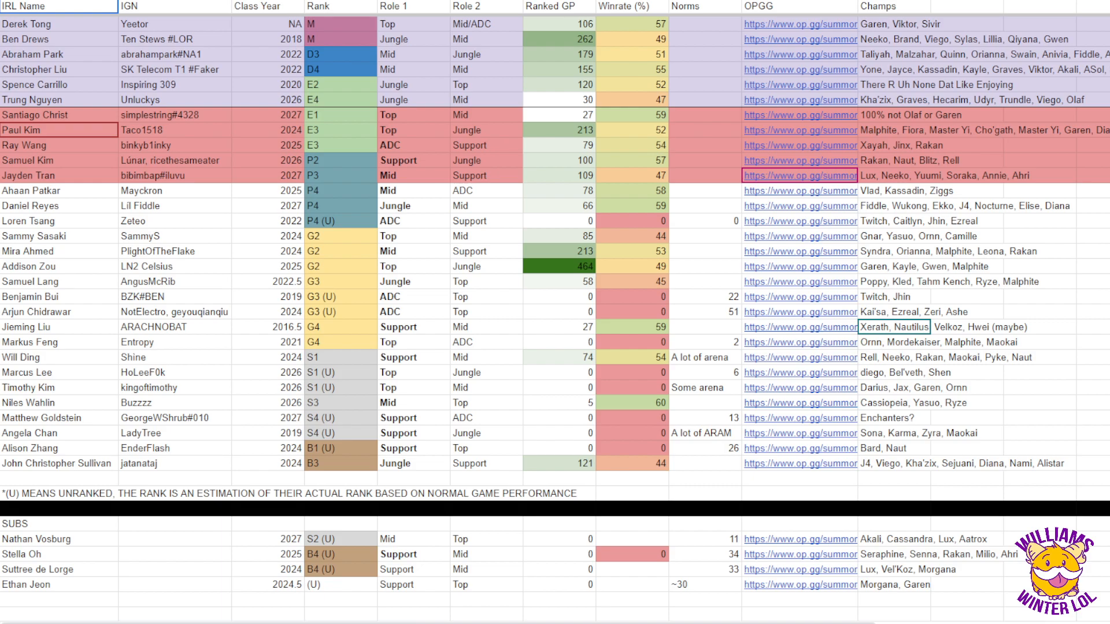
left_click(59, 327)
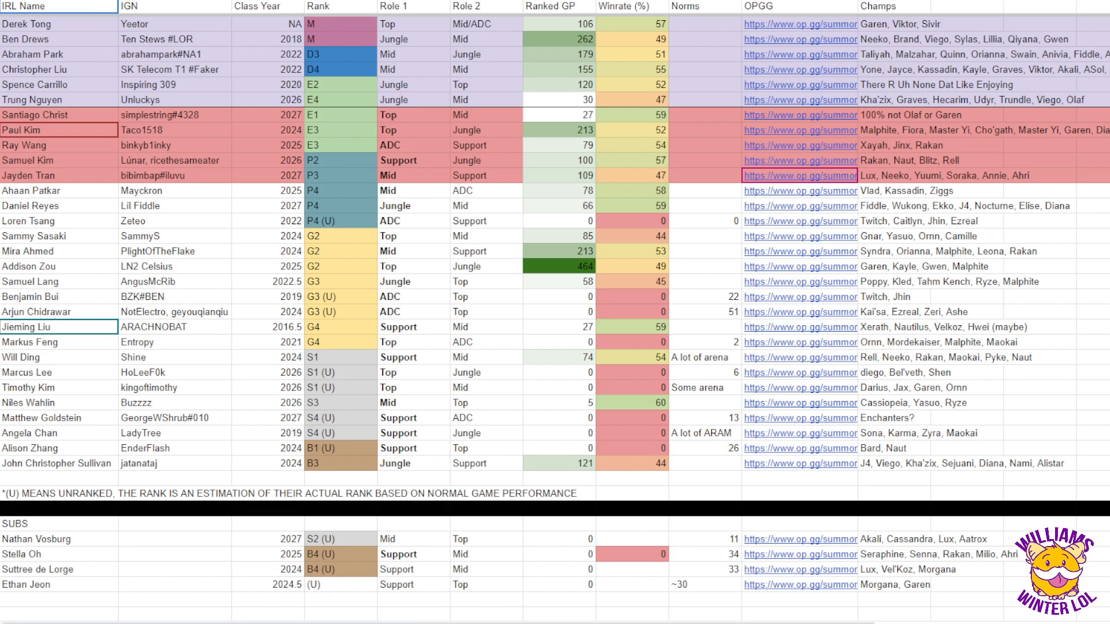
left_click(487, 357)
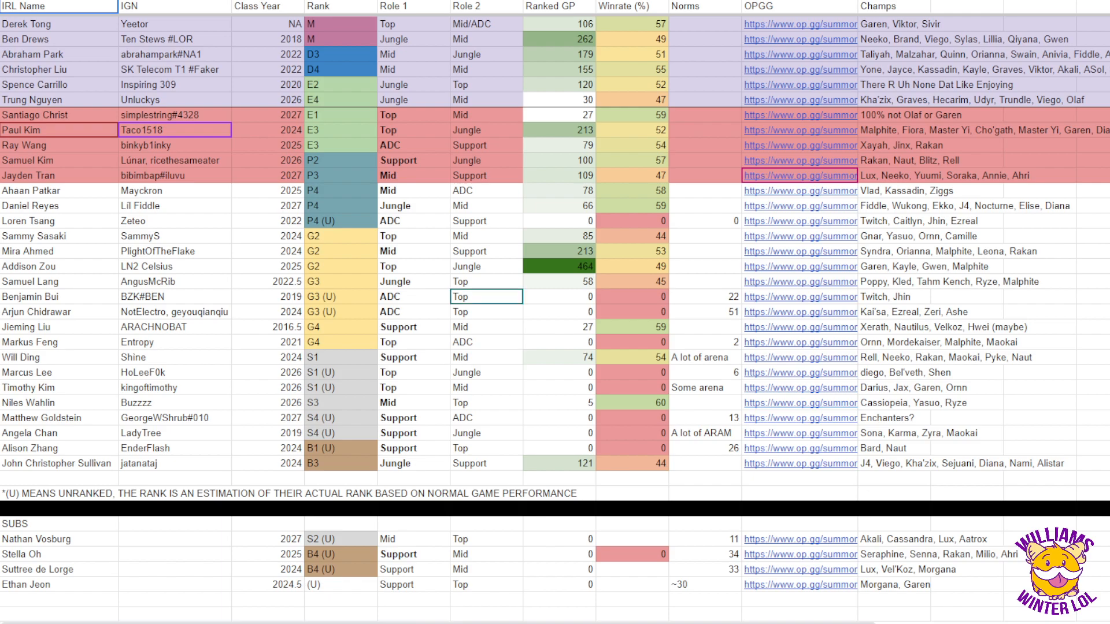
left_click(410, 297)
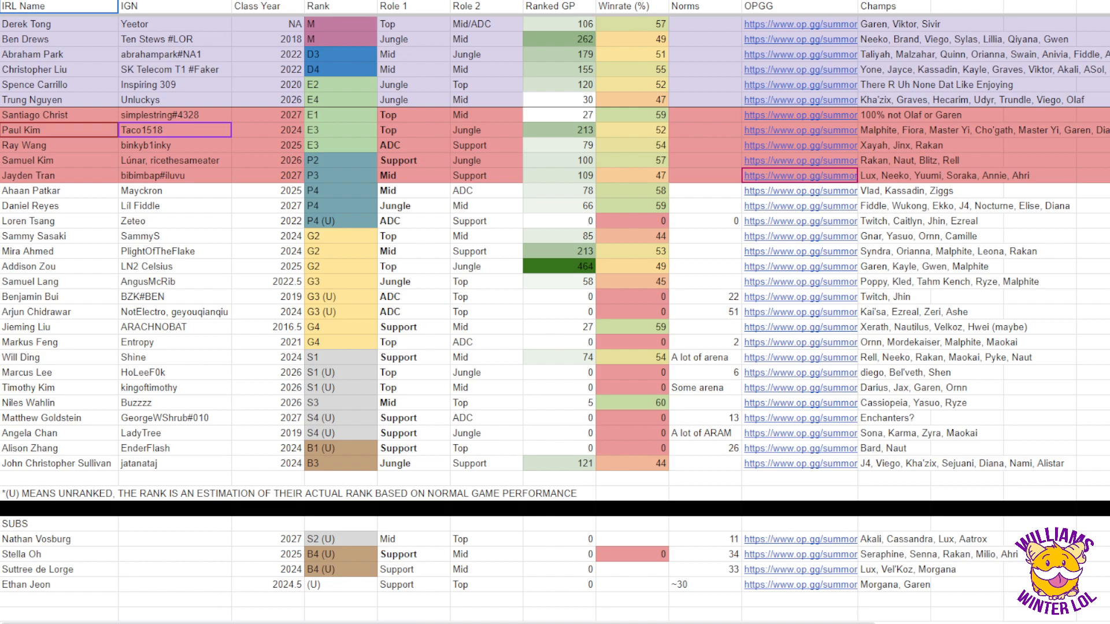
left_click(414, 297)
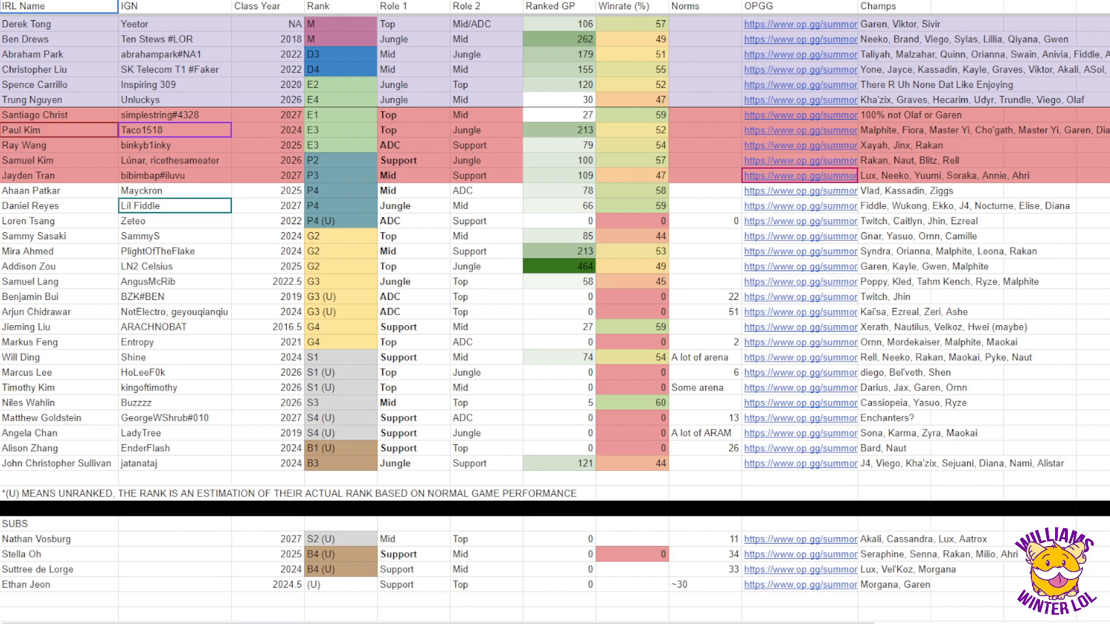
left_click(58, 206)
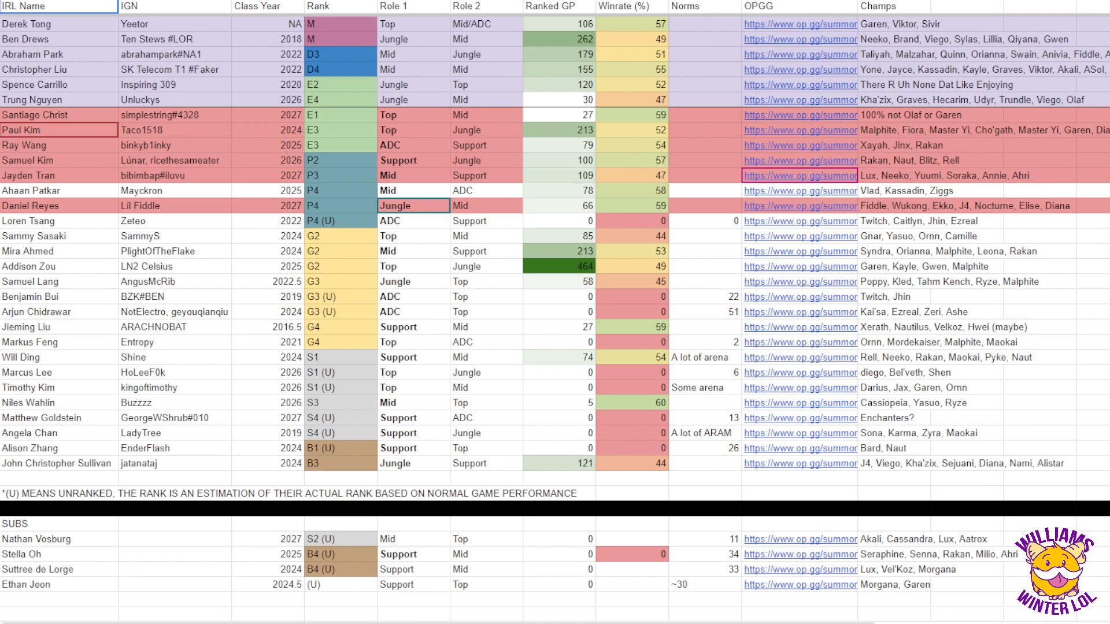
left_click(175, 206)
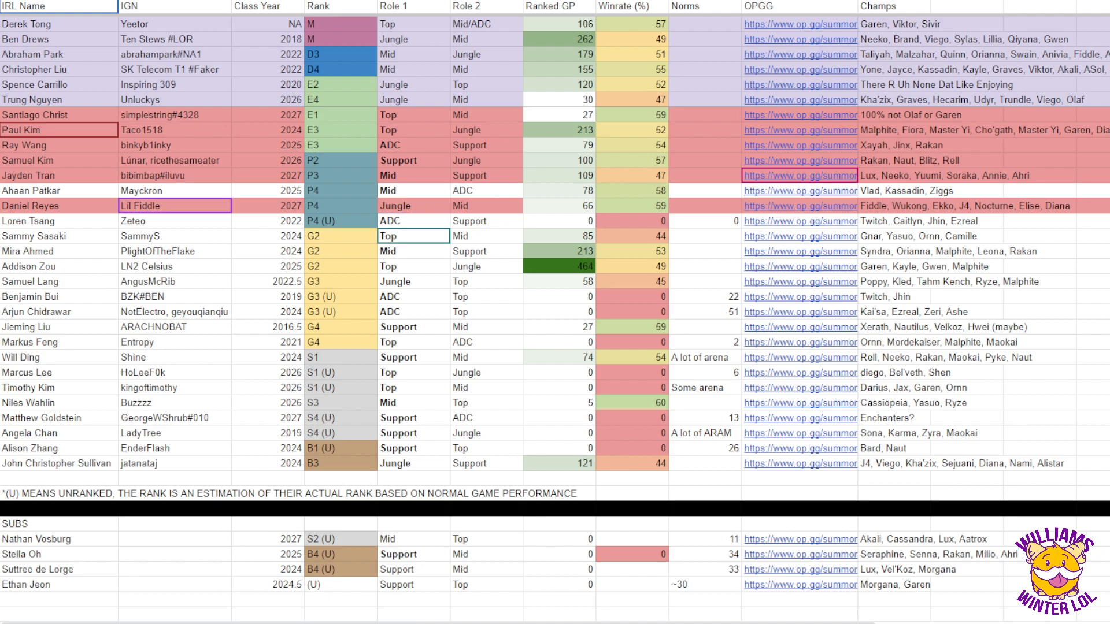
left_click(412, 266)
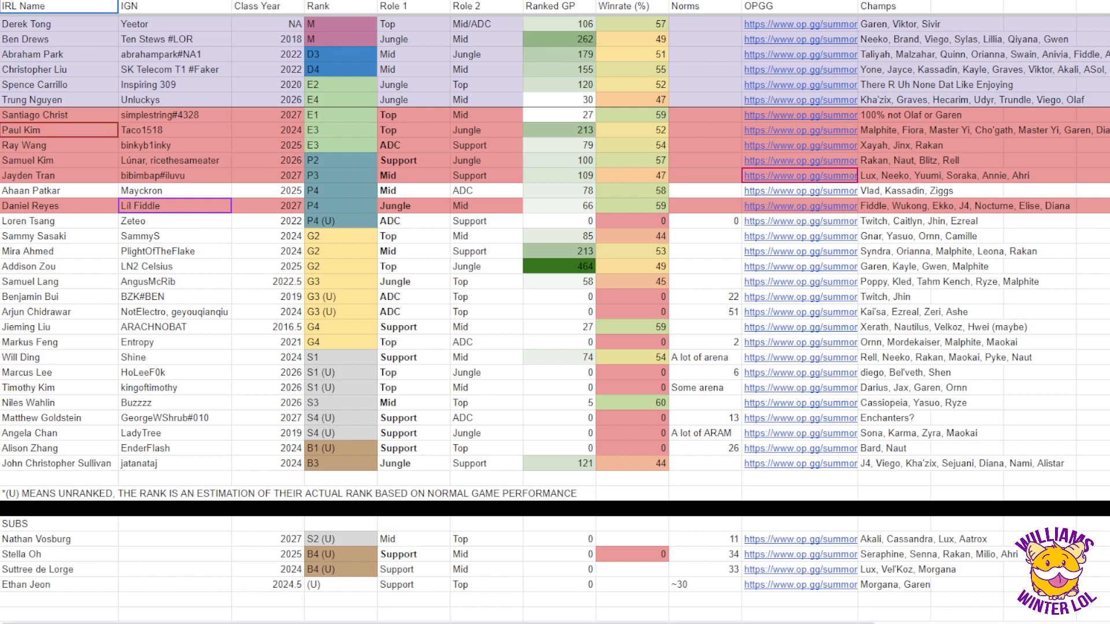
left_click(414, 23)
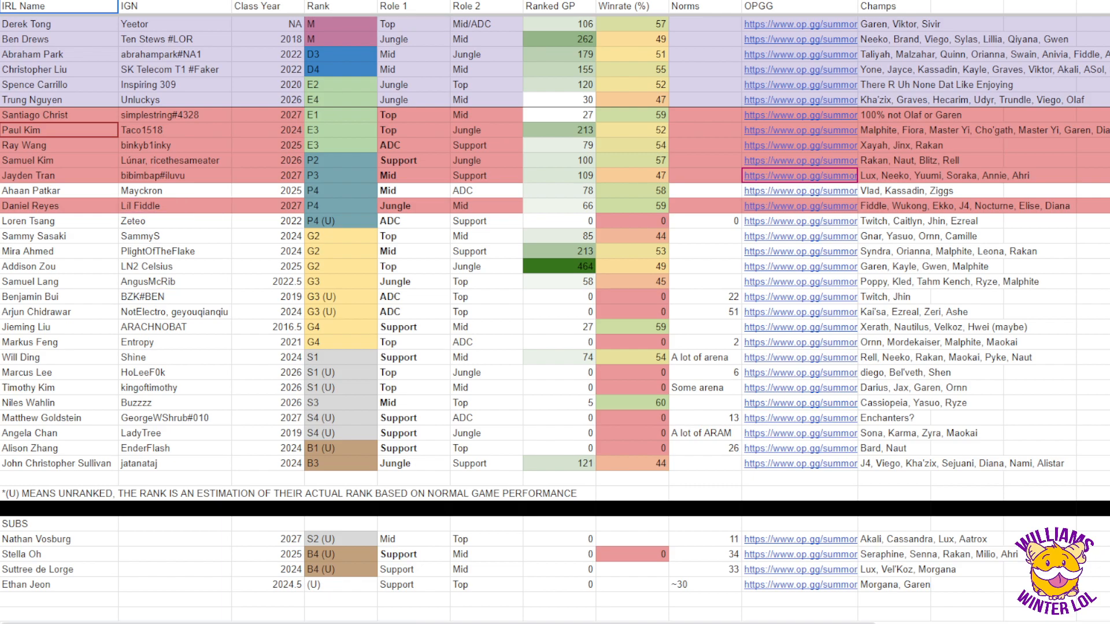
left_click(413, 23)
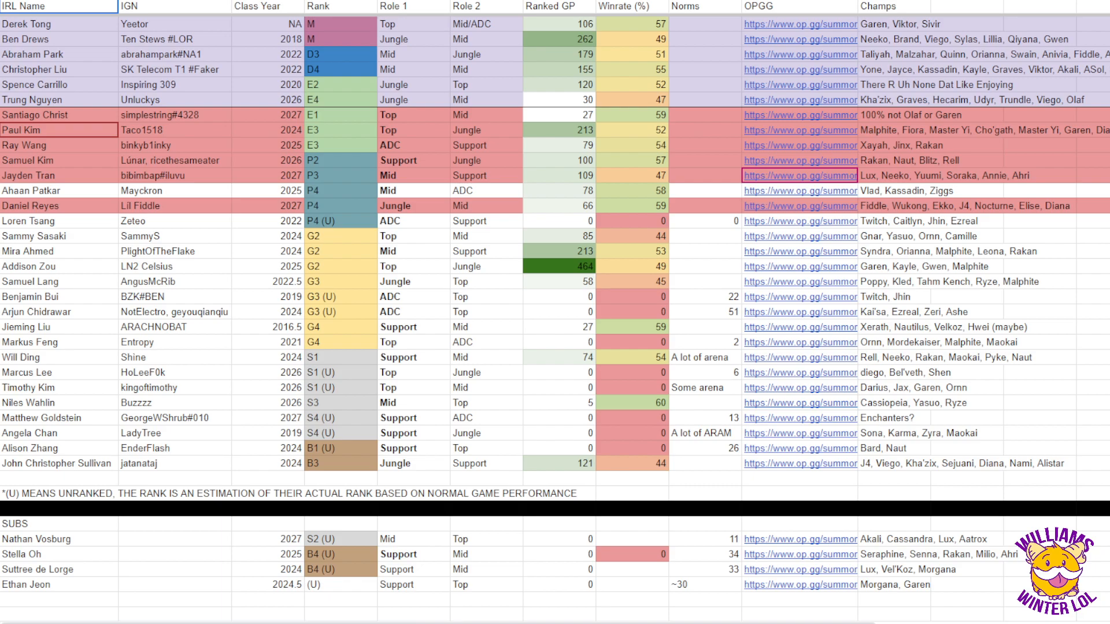
left_click(175, 310)
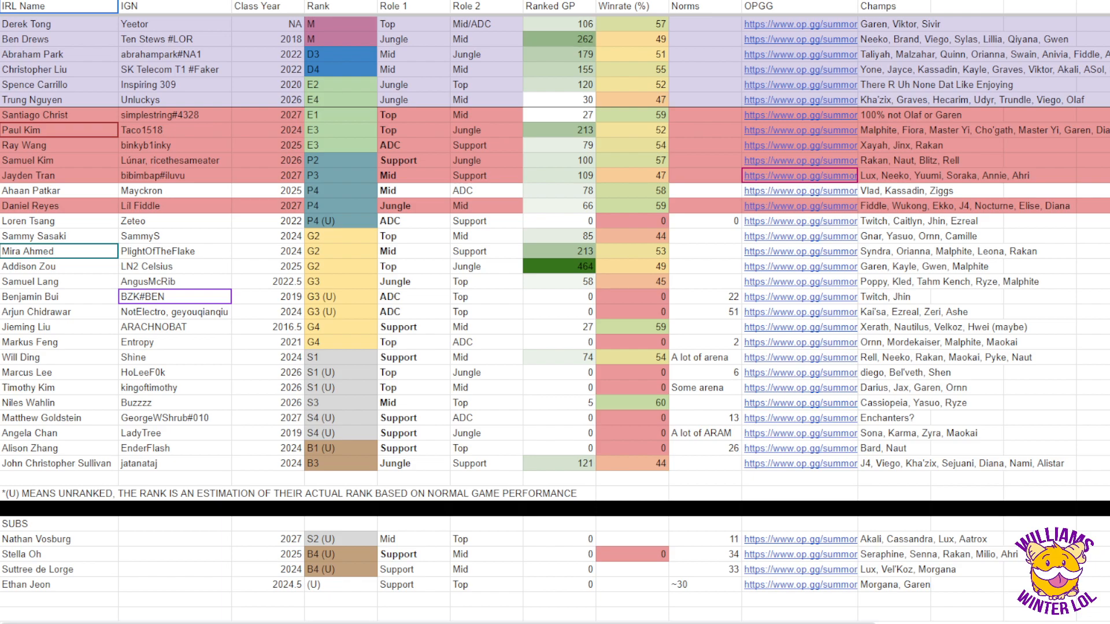
left_click(58, 296)
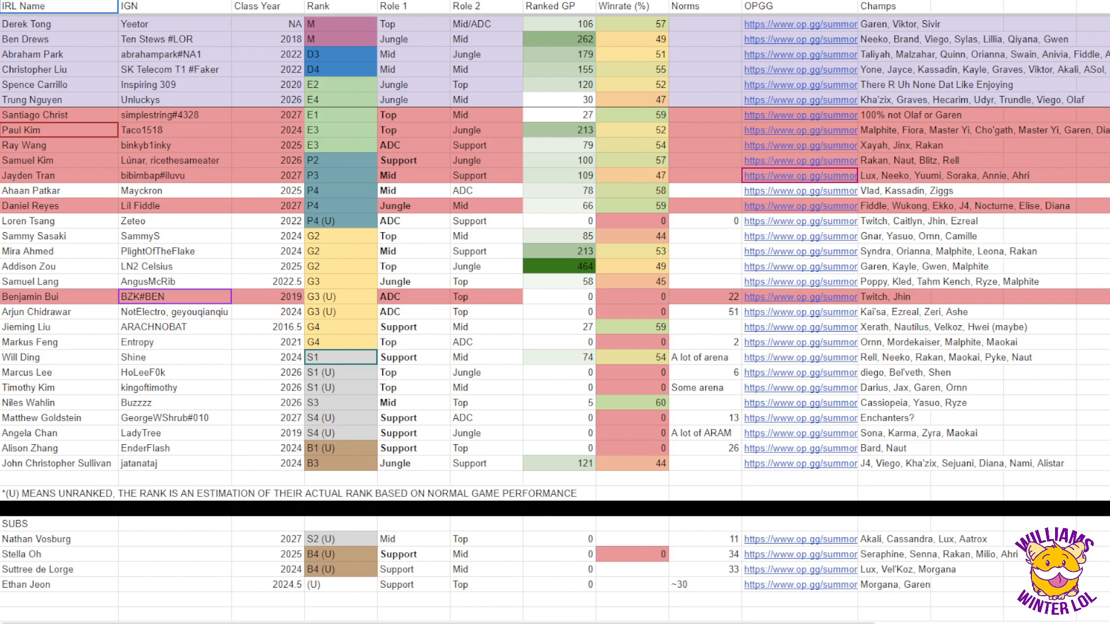
left_click(174, 221)
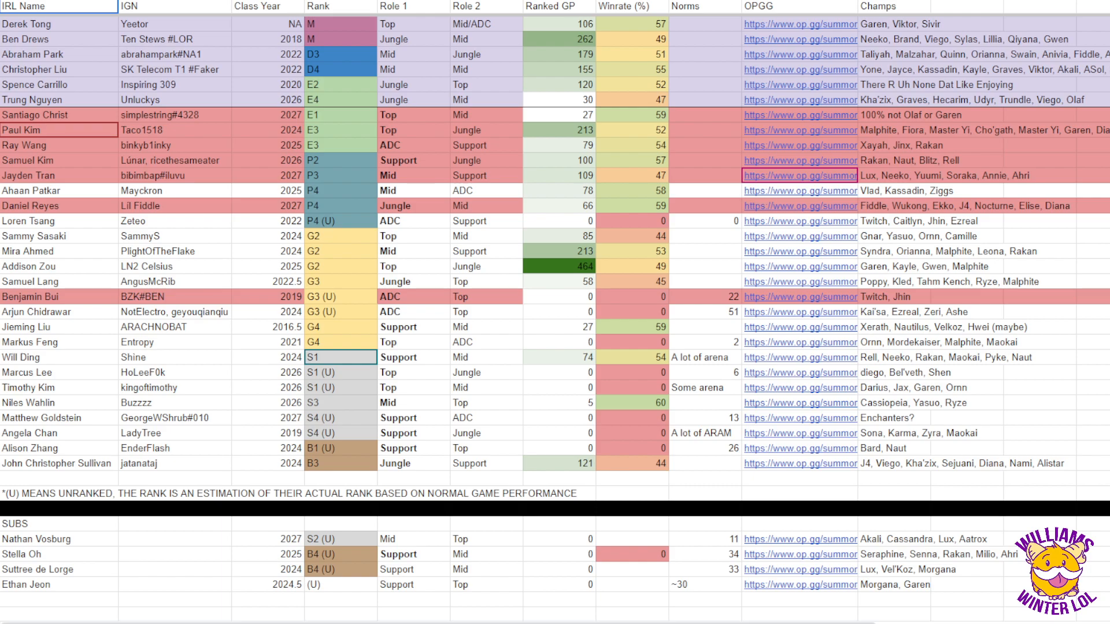
left_click(173, 342)
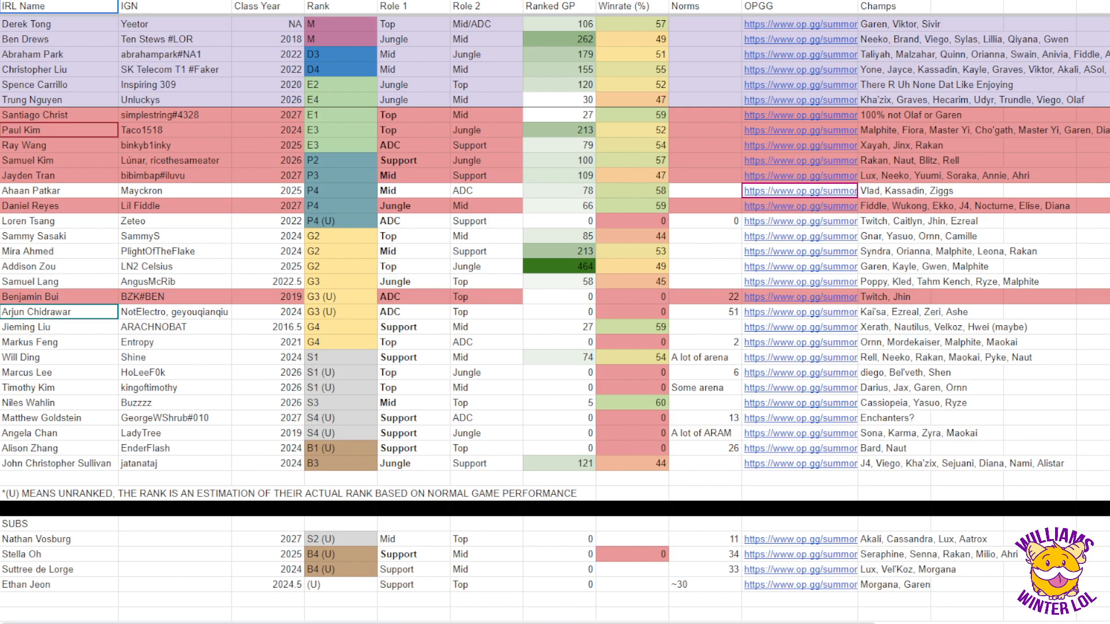
left_click(59, 327)
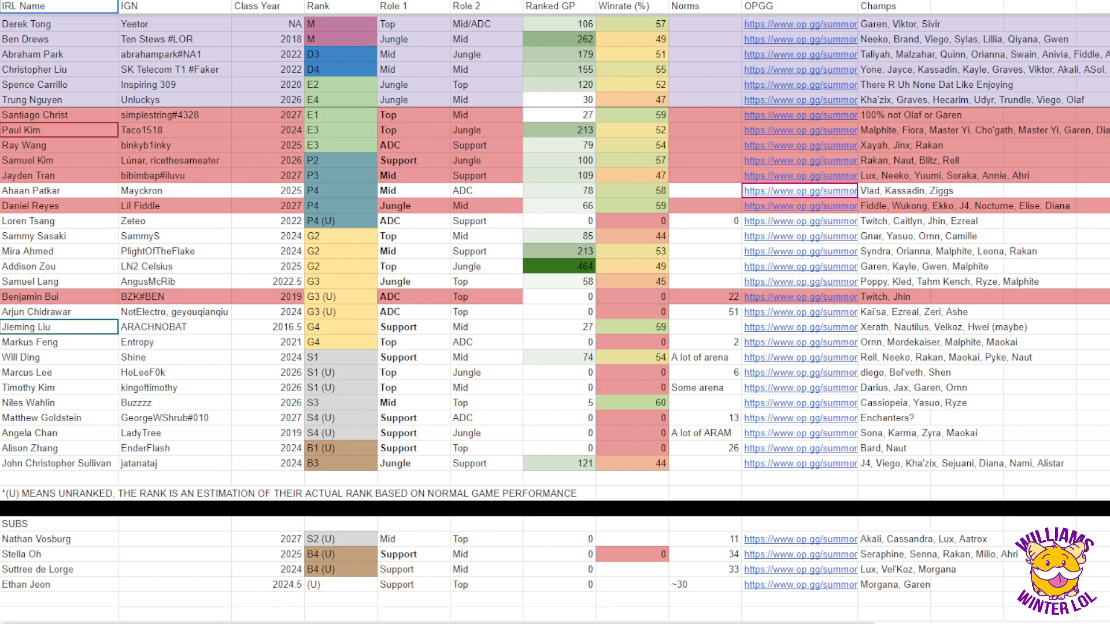
left_click(58, 311)
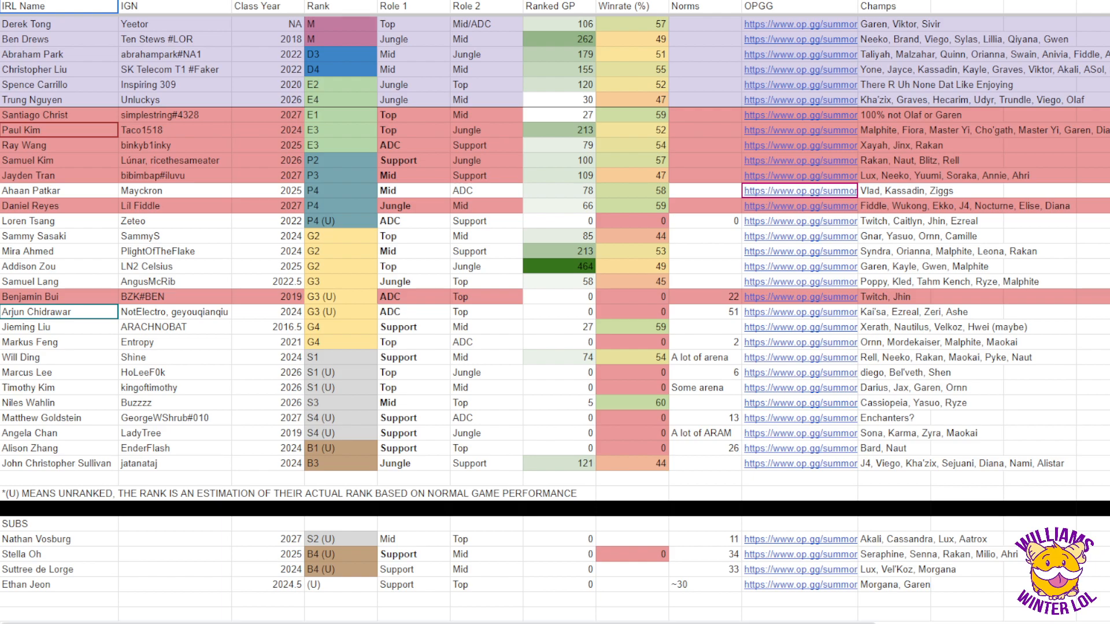
left_click(340, 236)
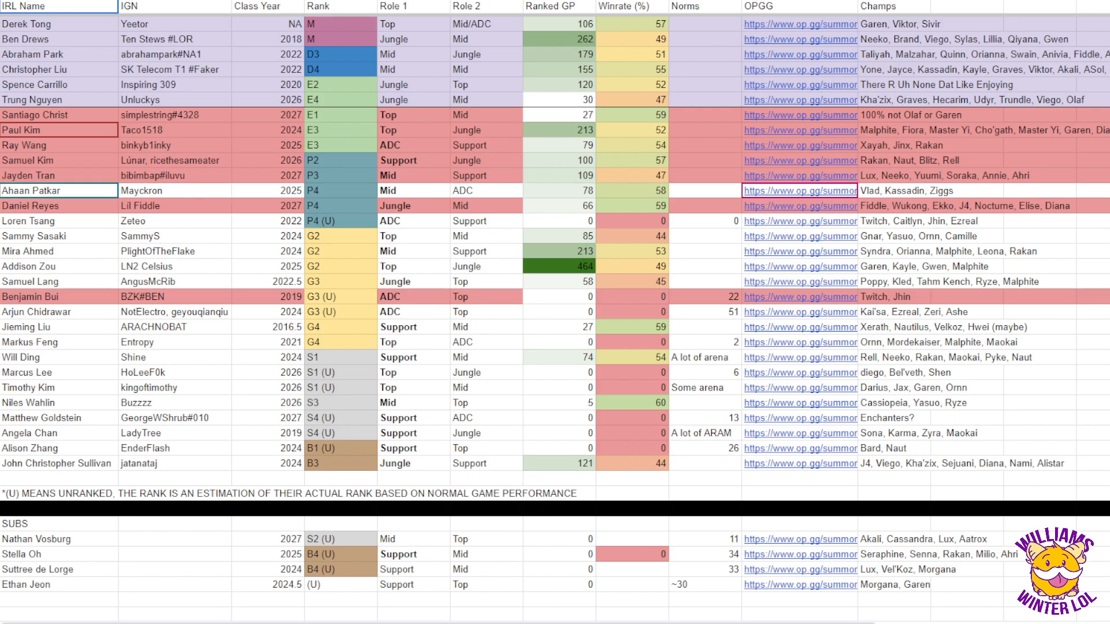
left_click(173, 191)
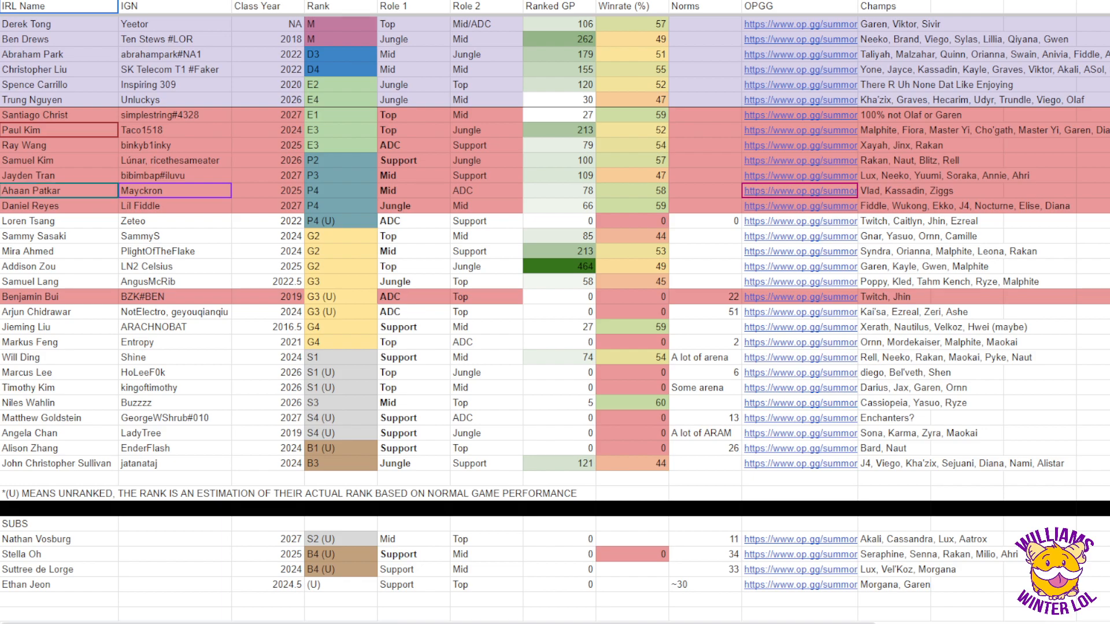
left_click(59, 220)
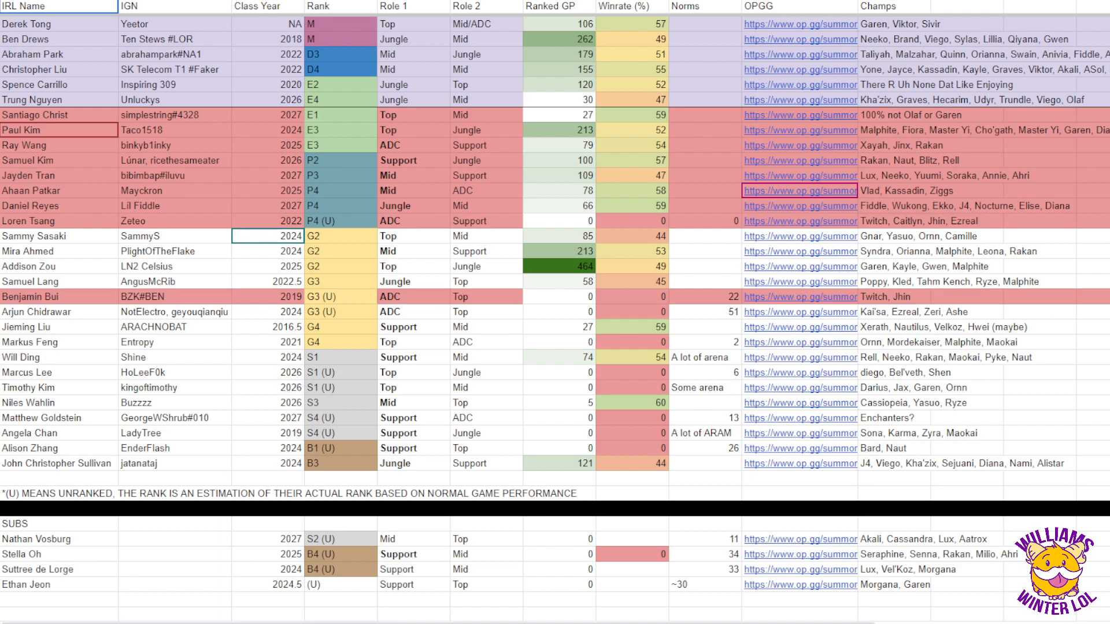
left_click(267, 327)
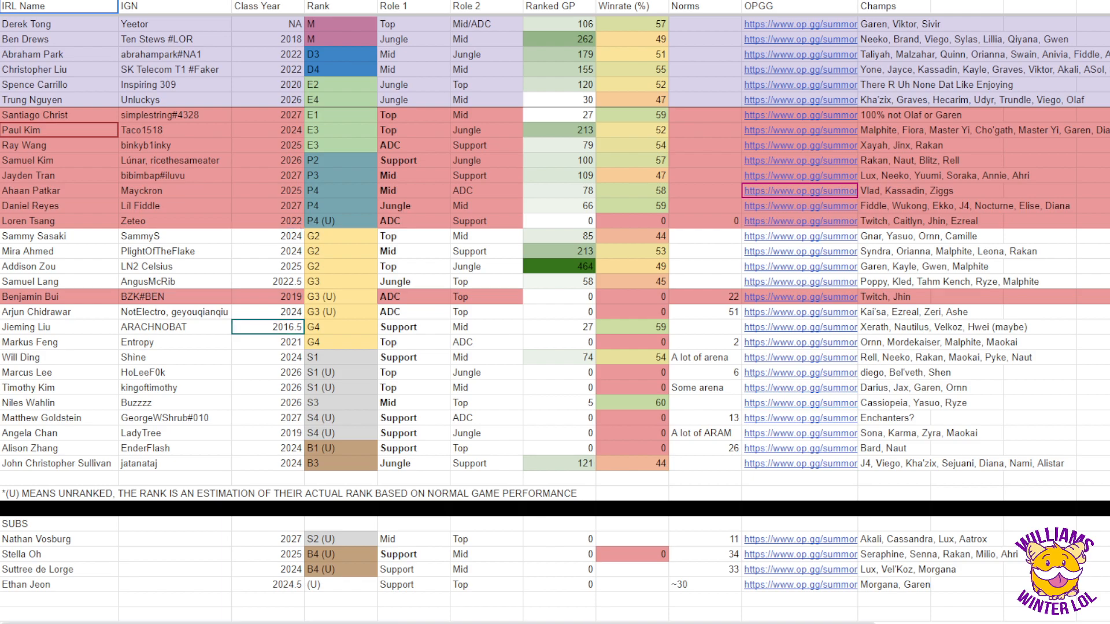
left_click(174, 343)
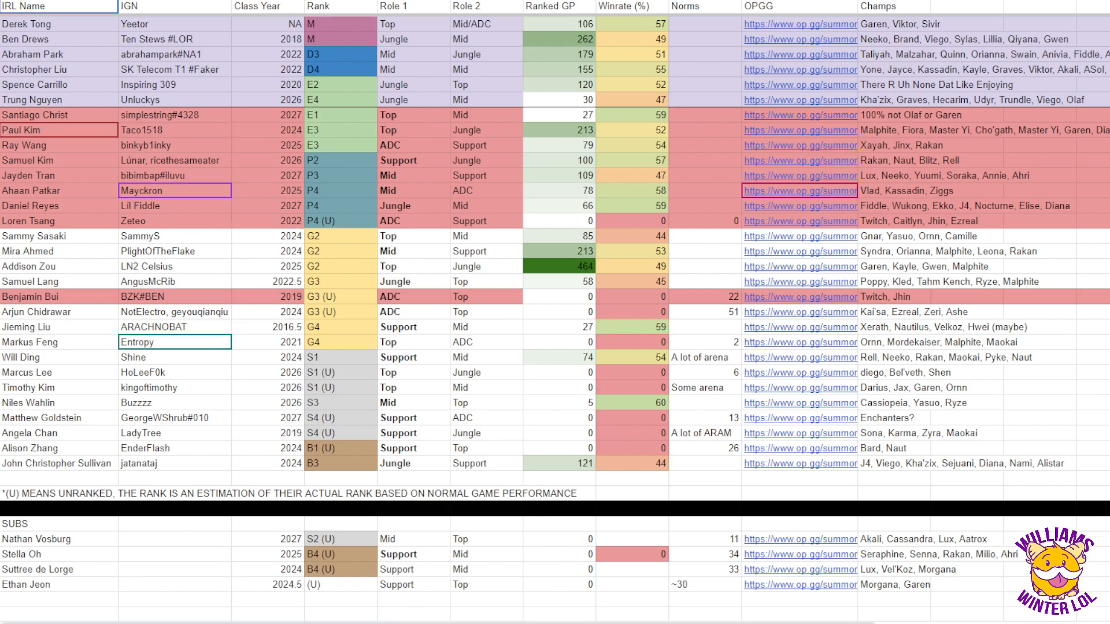
left_click(57, 282)
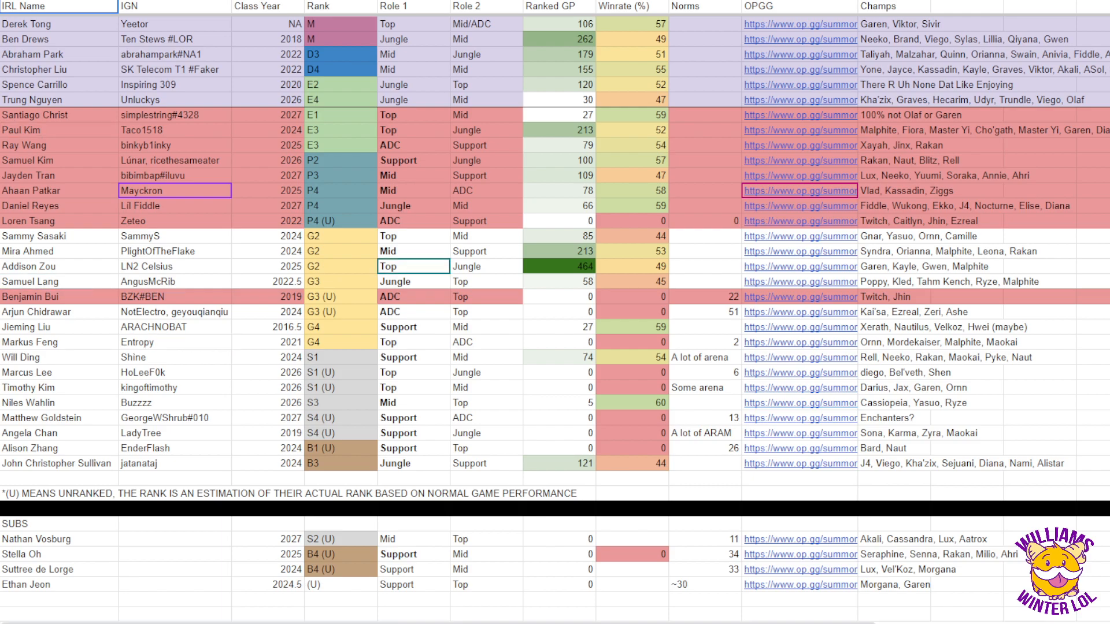
left_click(58, 251)
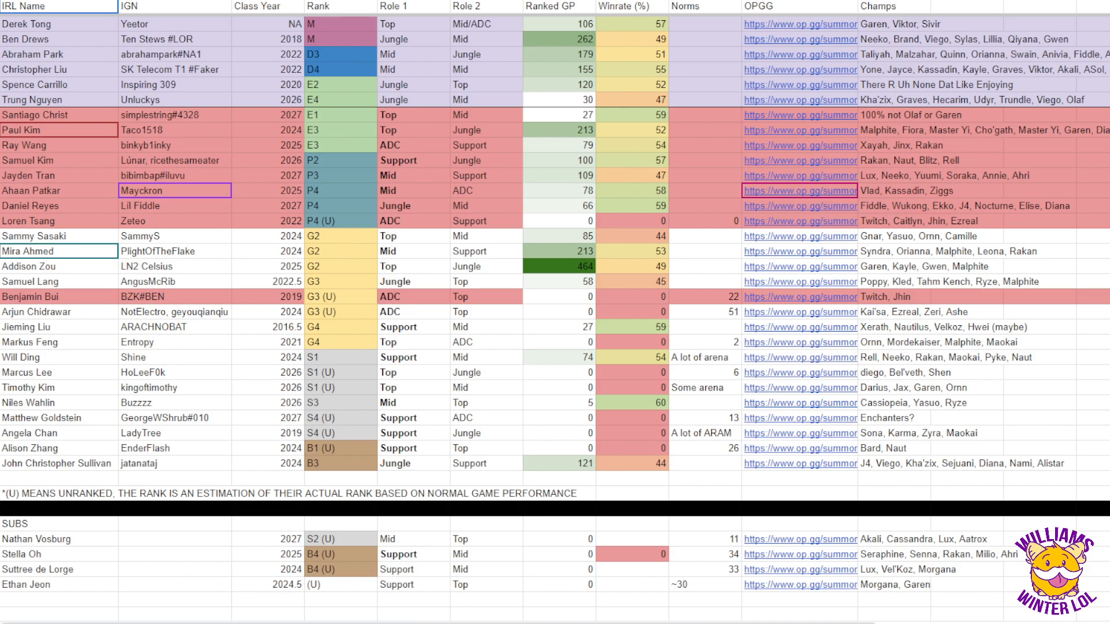
left_click(59, 327)
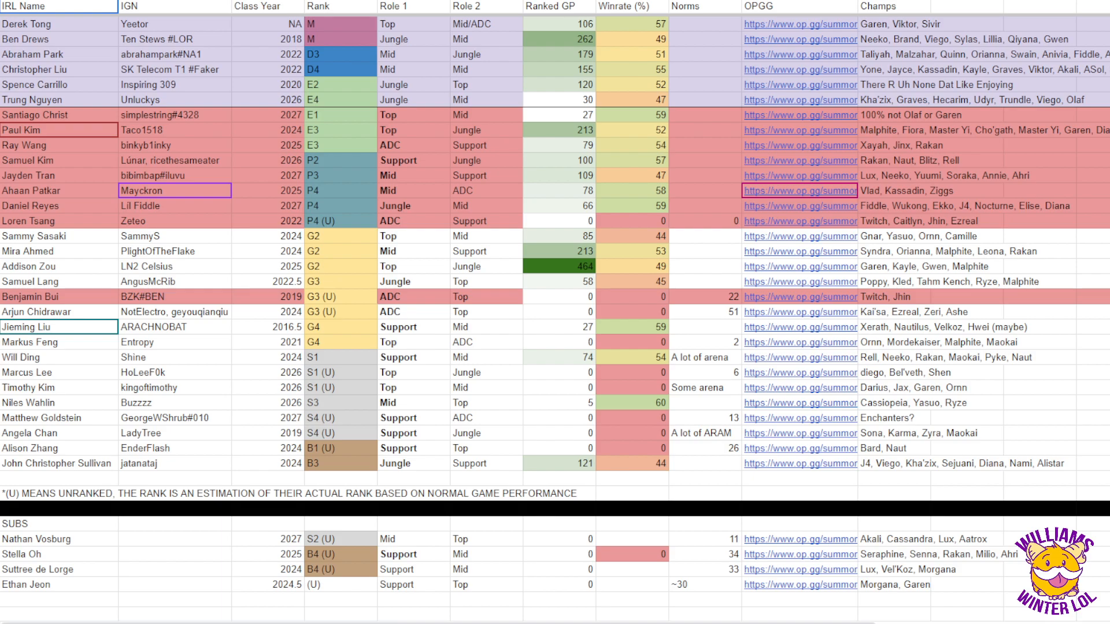
left_click(59, 251)
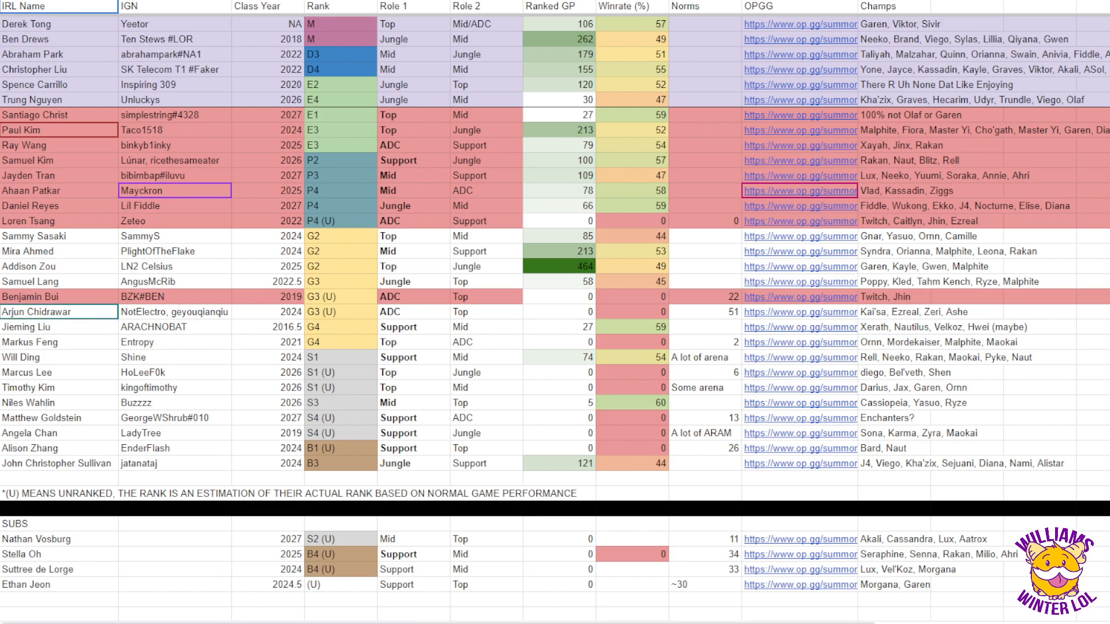
left_click(59, 251)
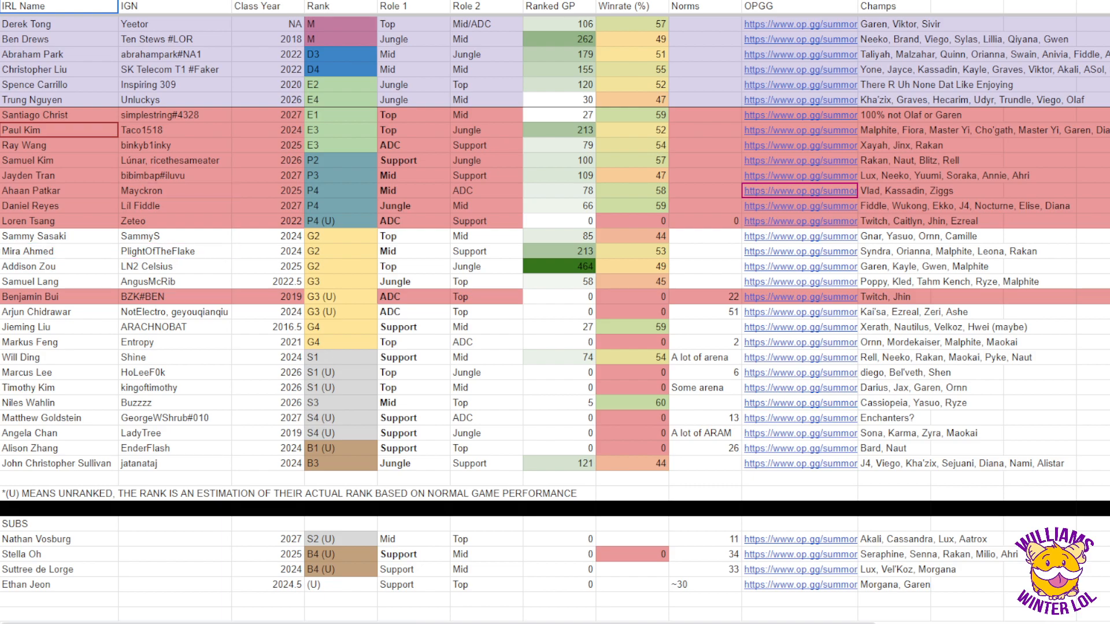
left_click(175, 251)
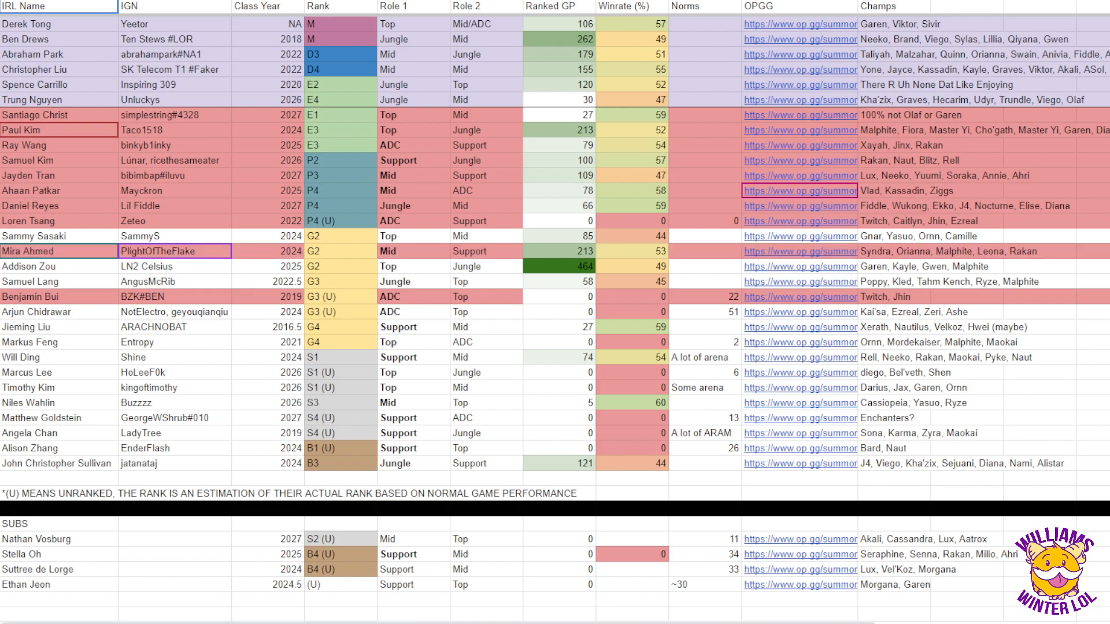
left_click(485, 342)
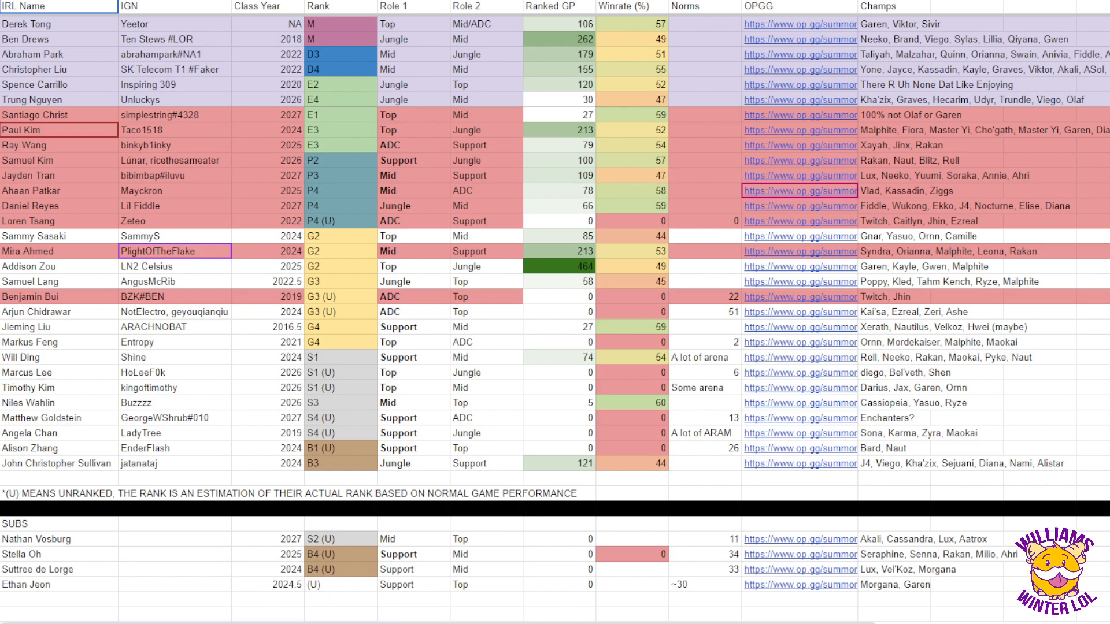
left_click(59, 372)
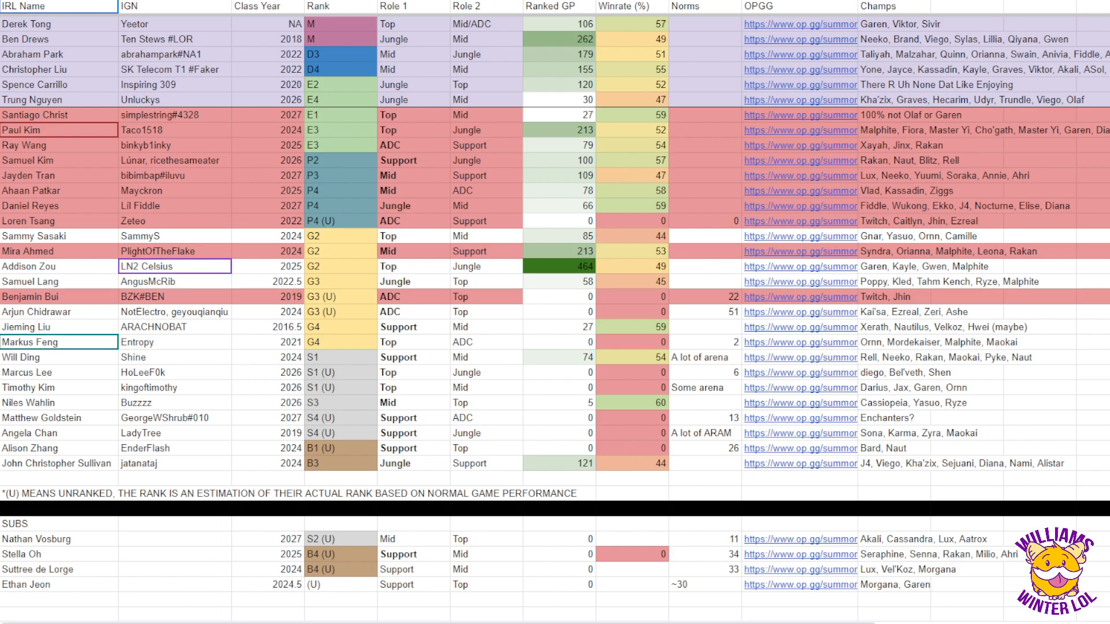
Step: Show the captain sheet with Entropy recorded as Ten Stews' Pick 13 - 18
left_click(800, 206)
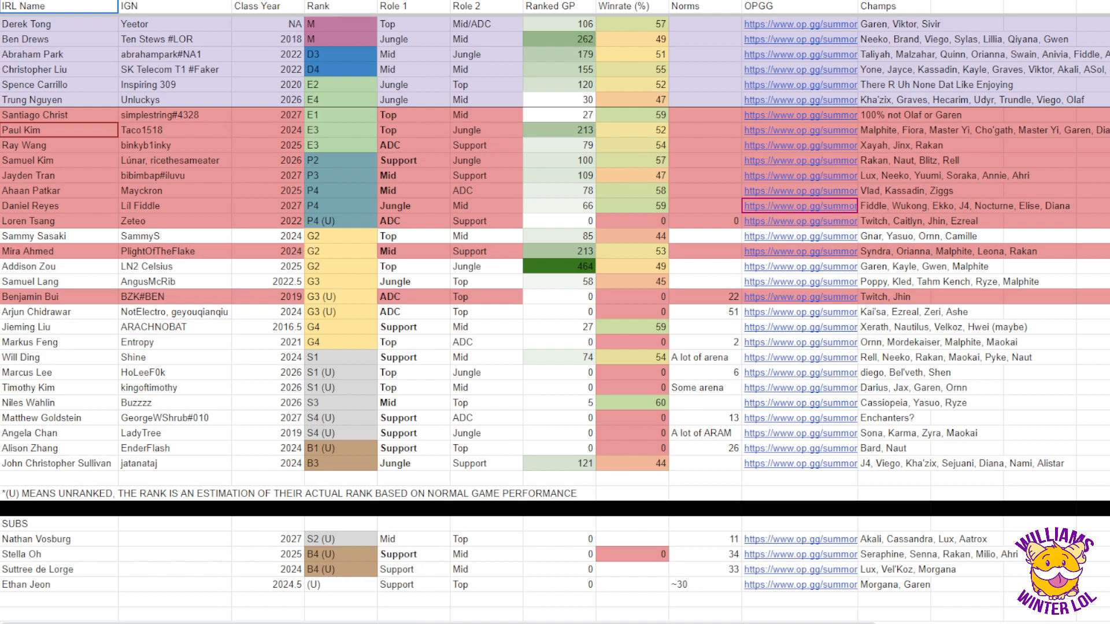
left_click(173, 327)
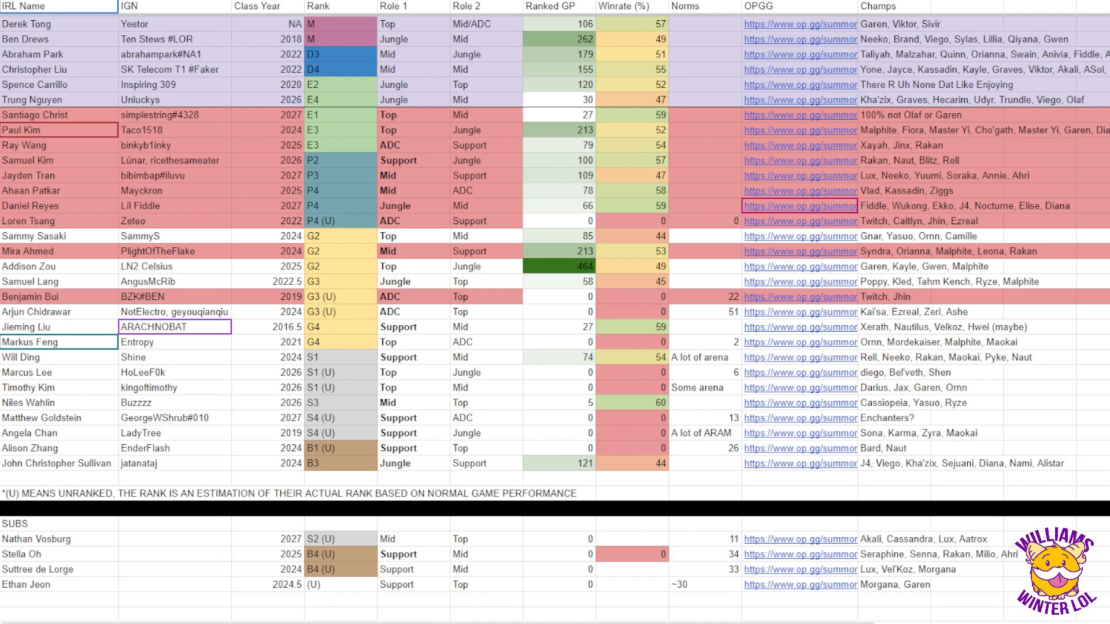
left_click(173, 342)
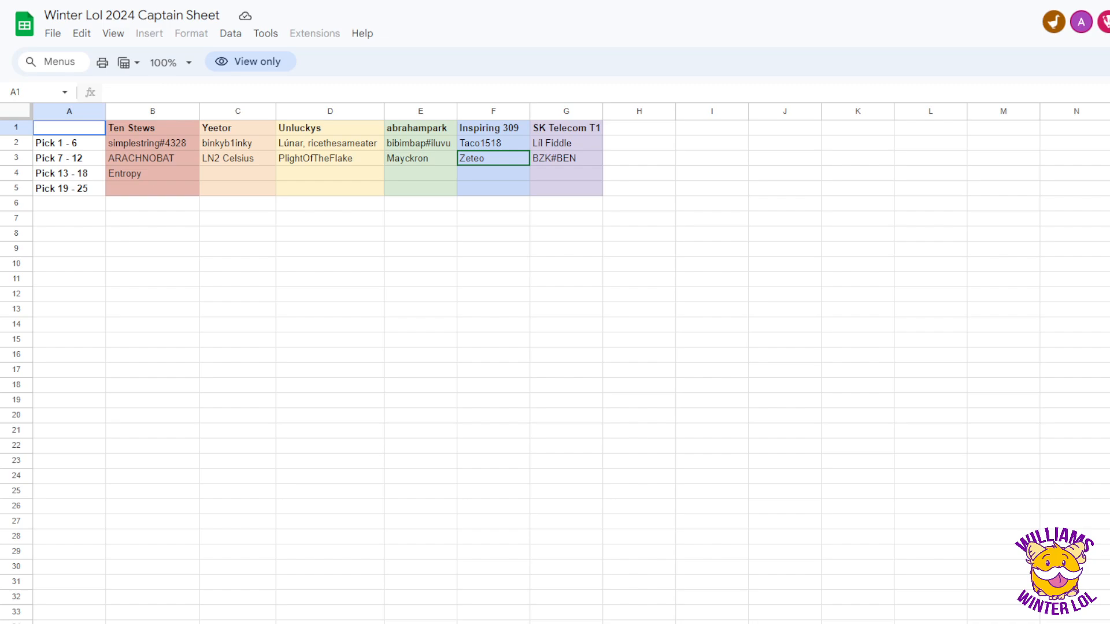
left_click(237, 128)
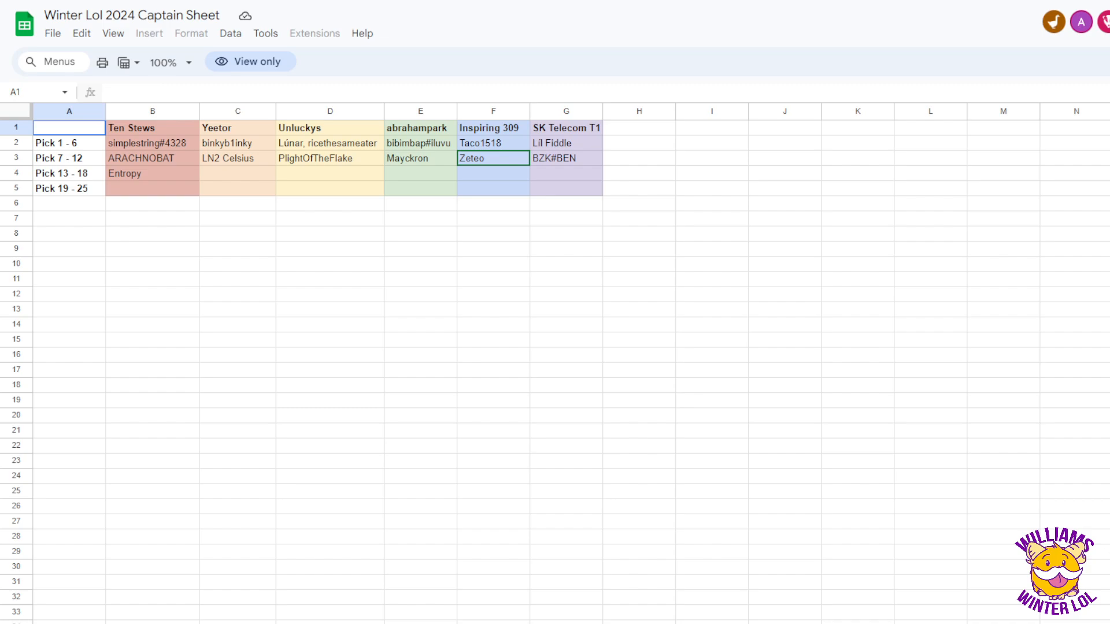
left_click(237, 128)
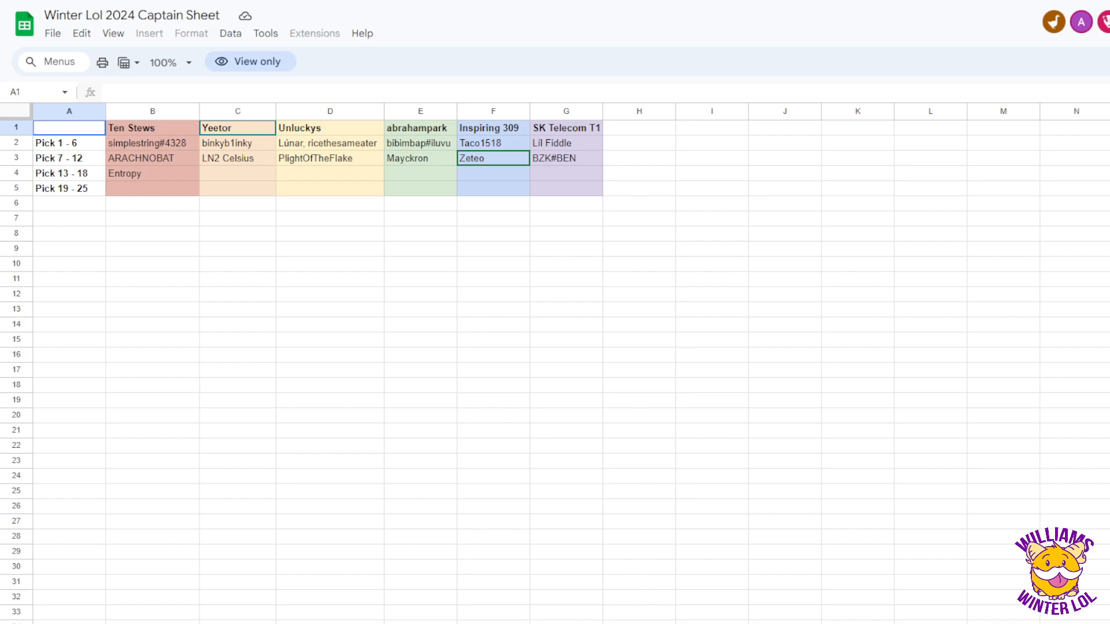
left_click(237, 173)
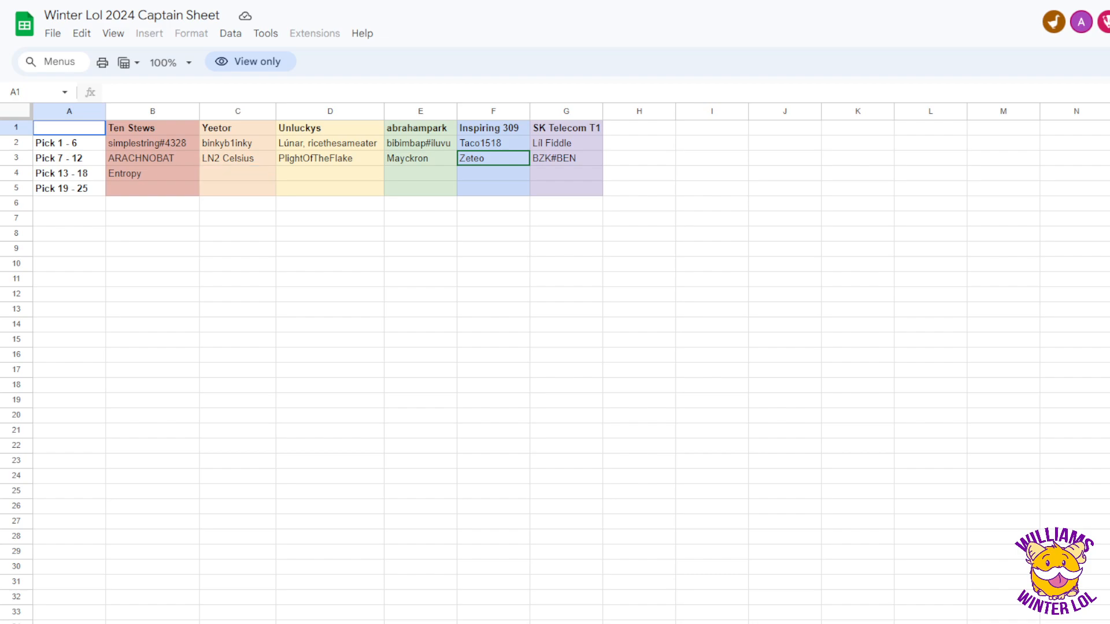
left_click(237, 173)
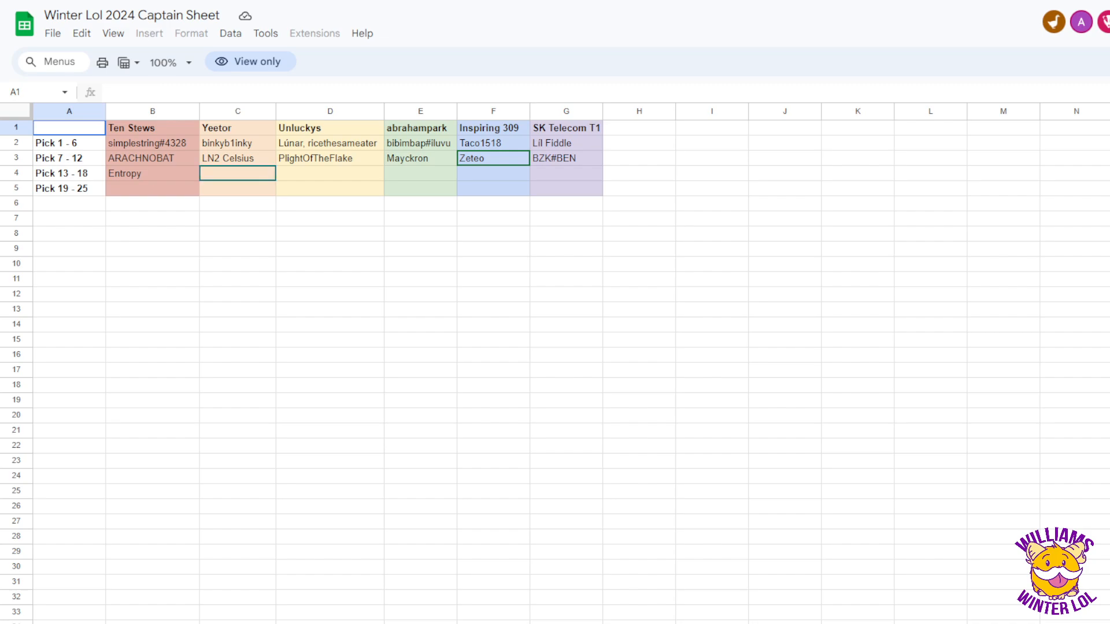
left_click(237, 173)
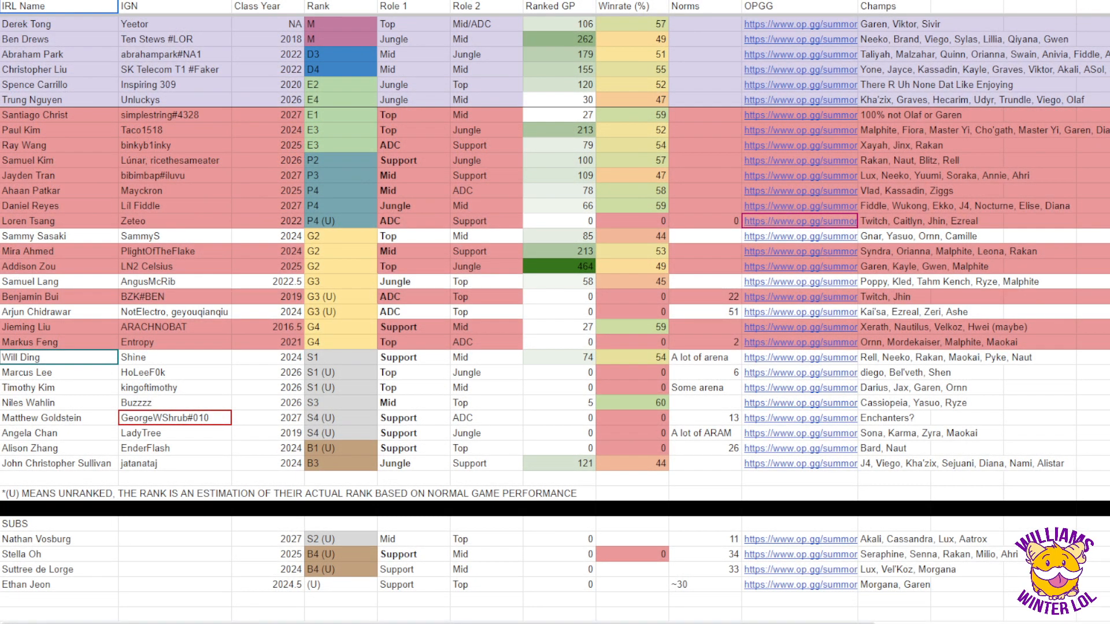
left_click(267, 417)
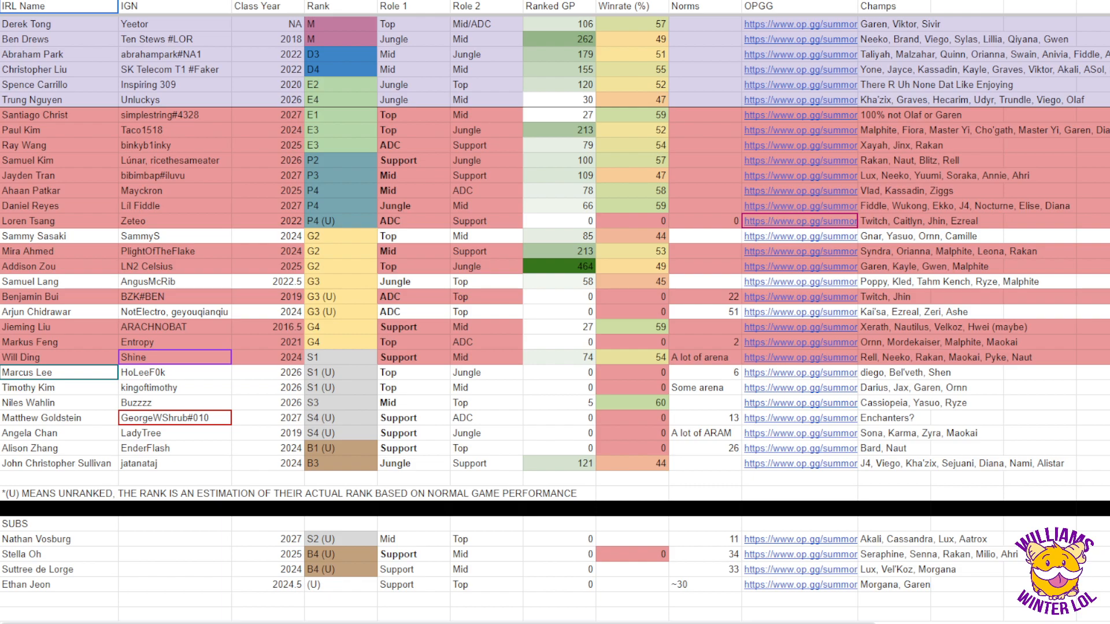
left_click(57, 130)
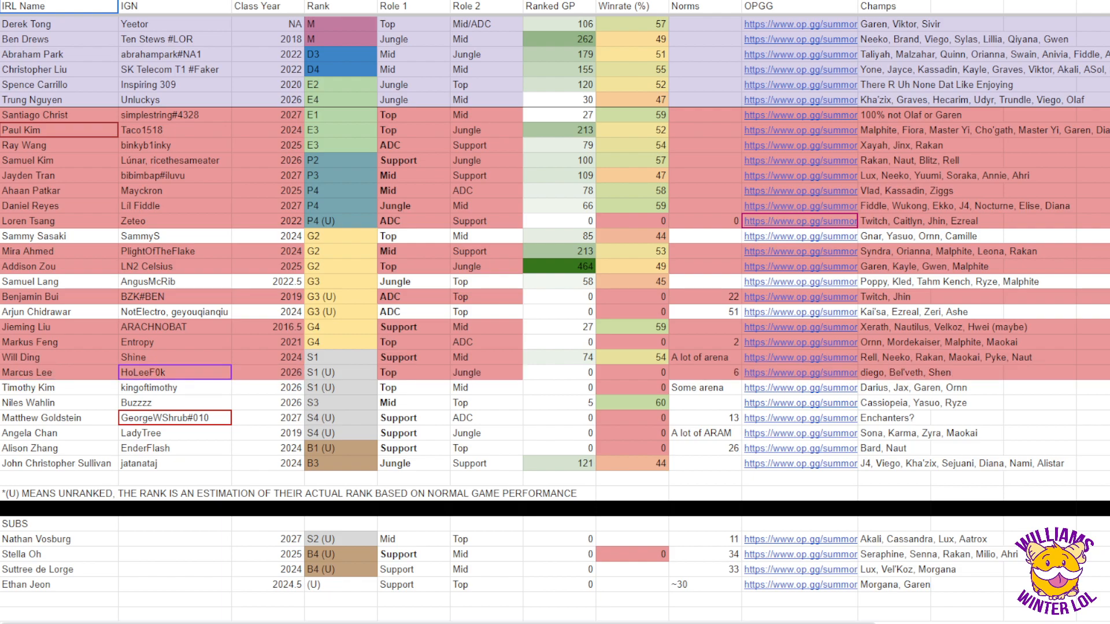
left_click(174, 327)
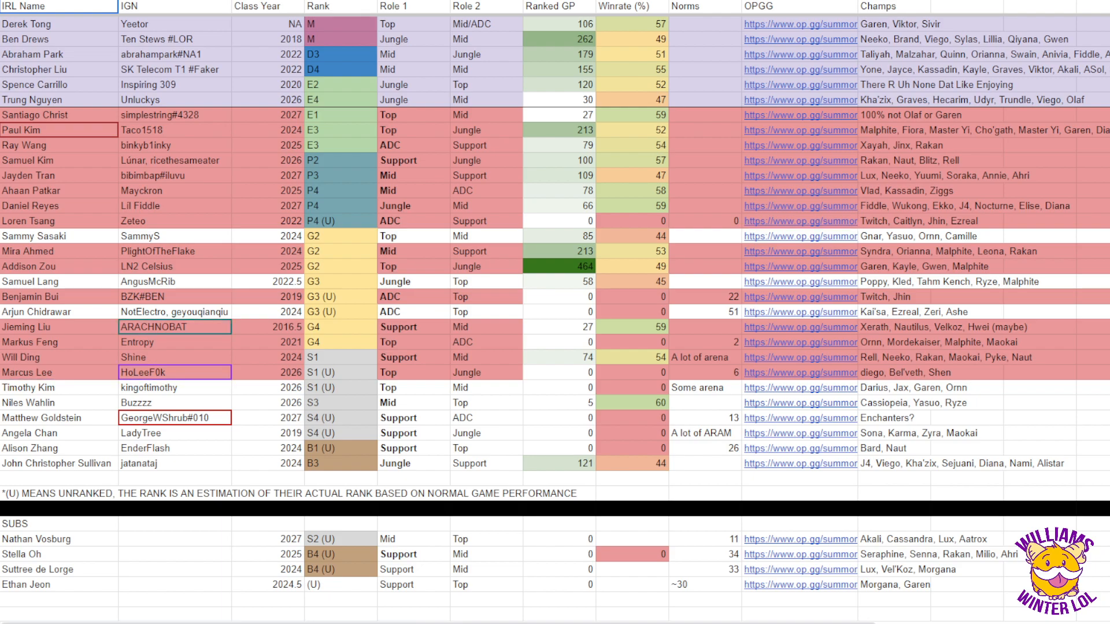
left_click(800, 236)
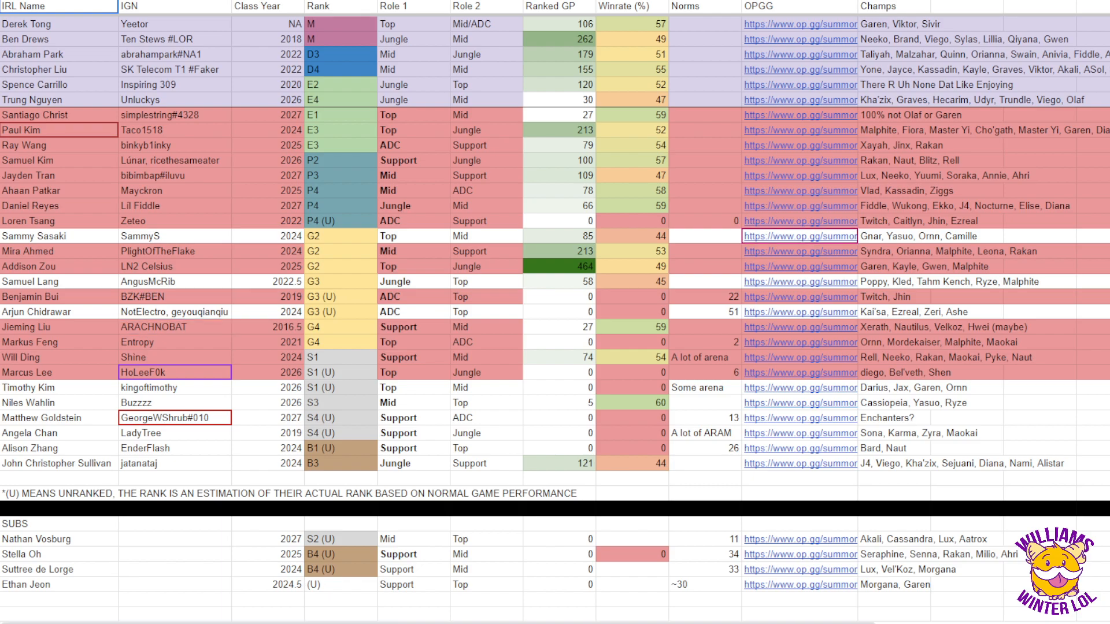
left_click(173, 327)
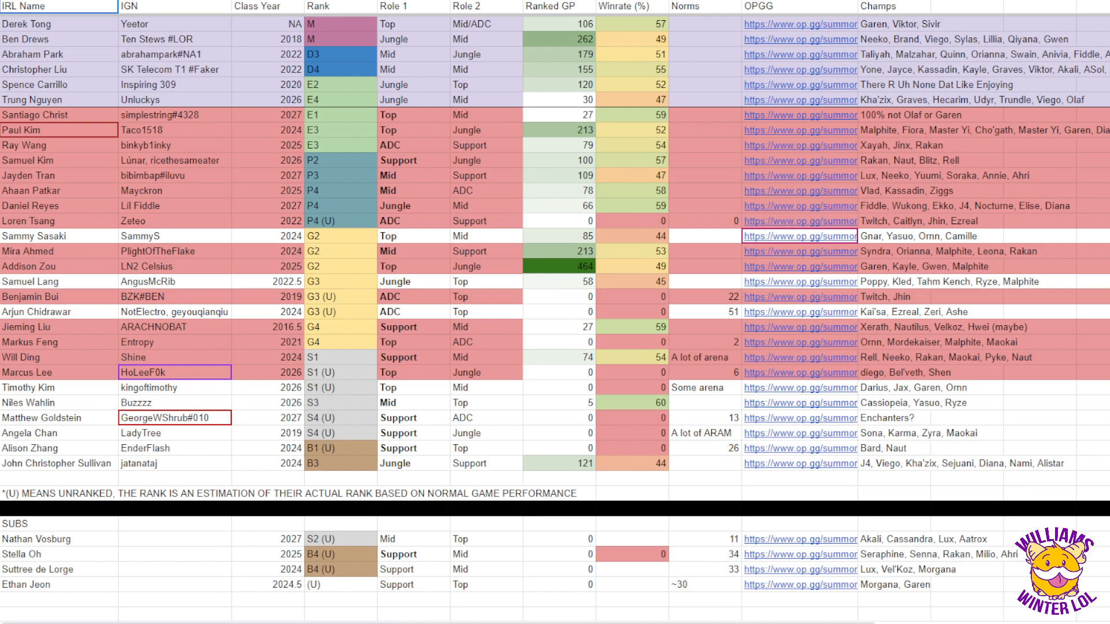
left_click(173, 327)
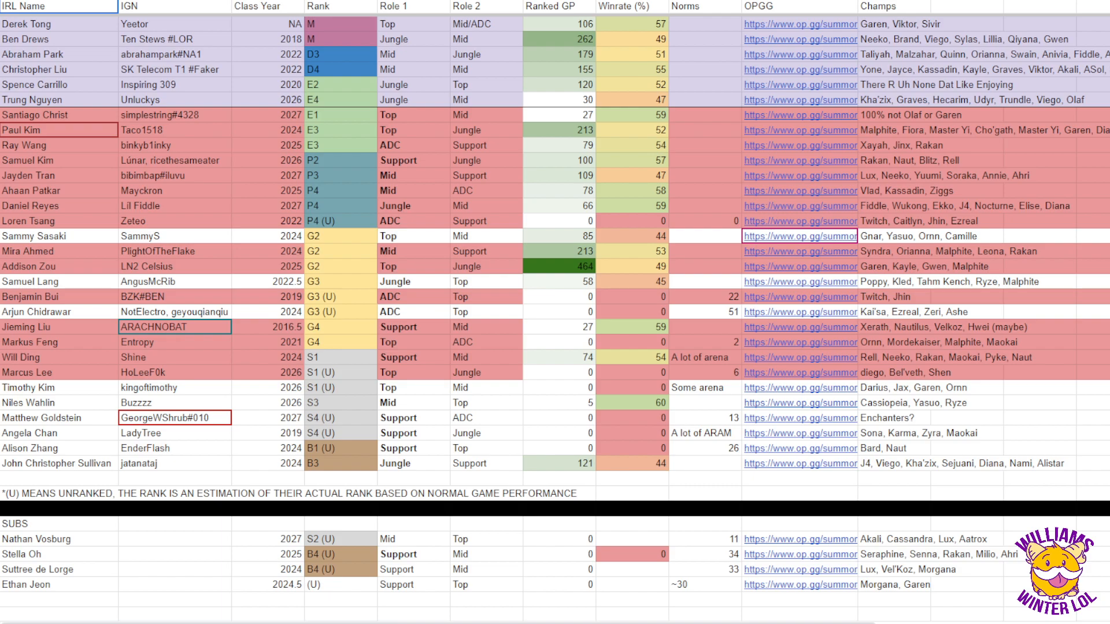
left_click(798, 235)
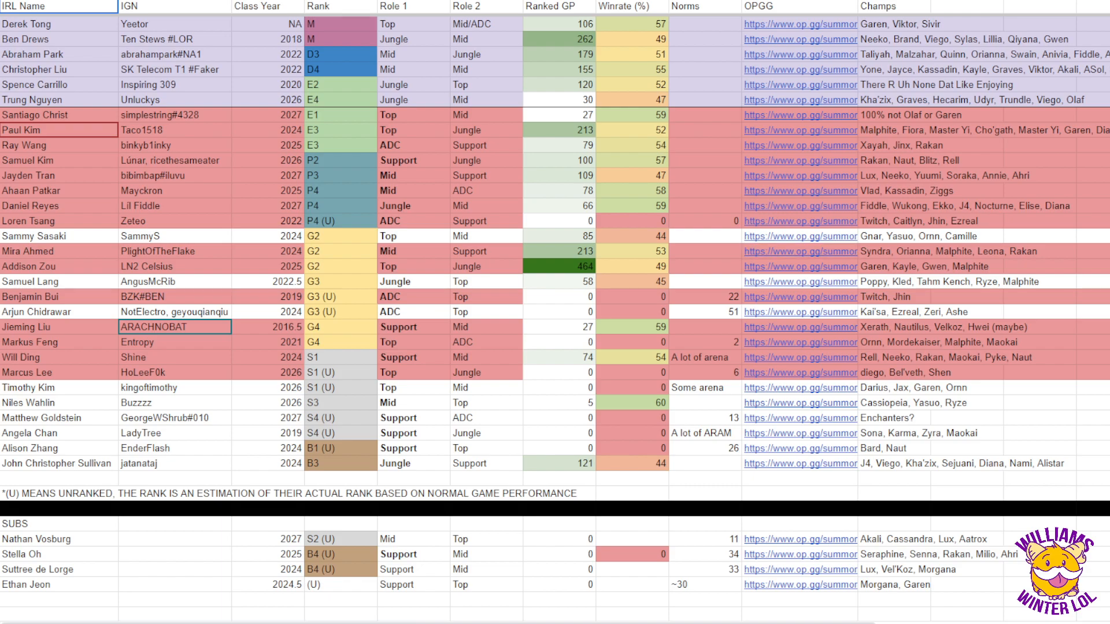
left_click(800, 266)
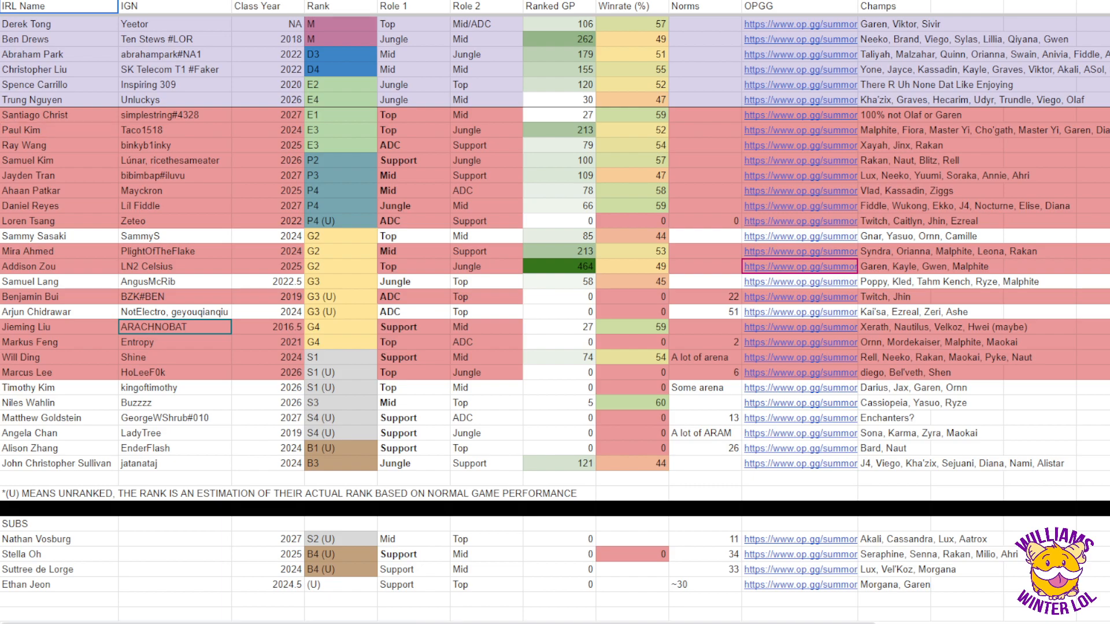
left_click(57, 130)
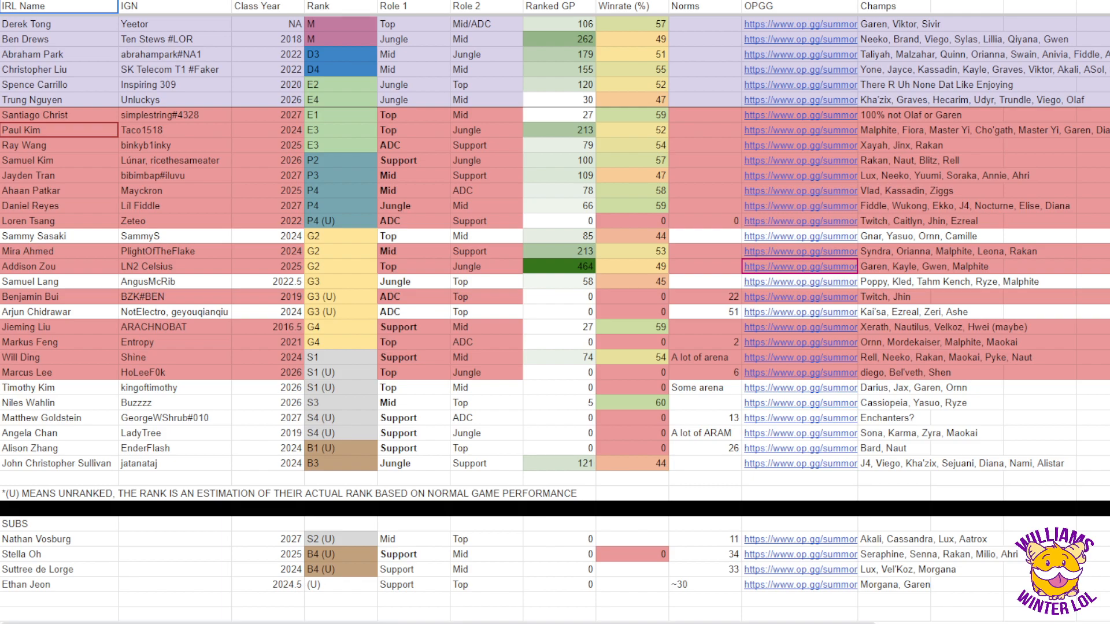
left_click(59, 236)
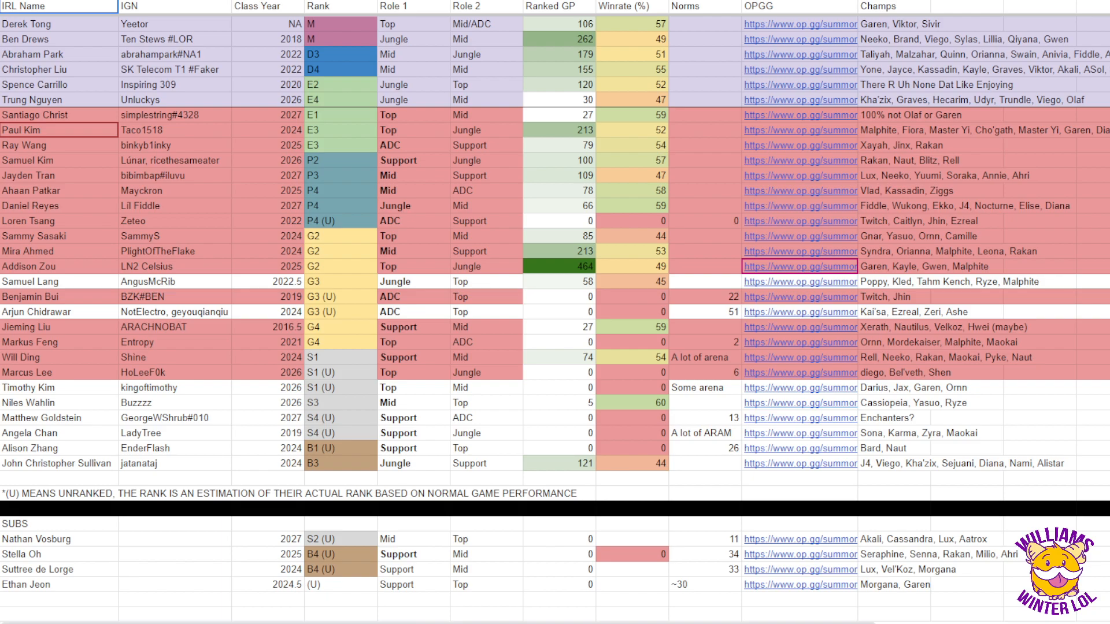
left_click(175, 403)
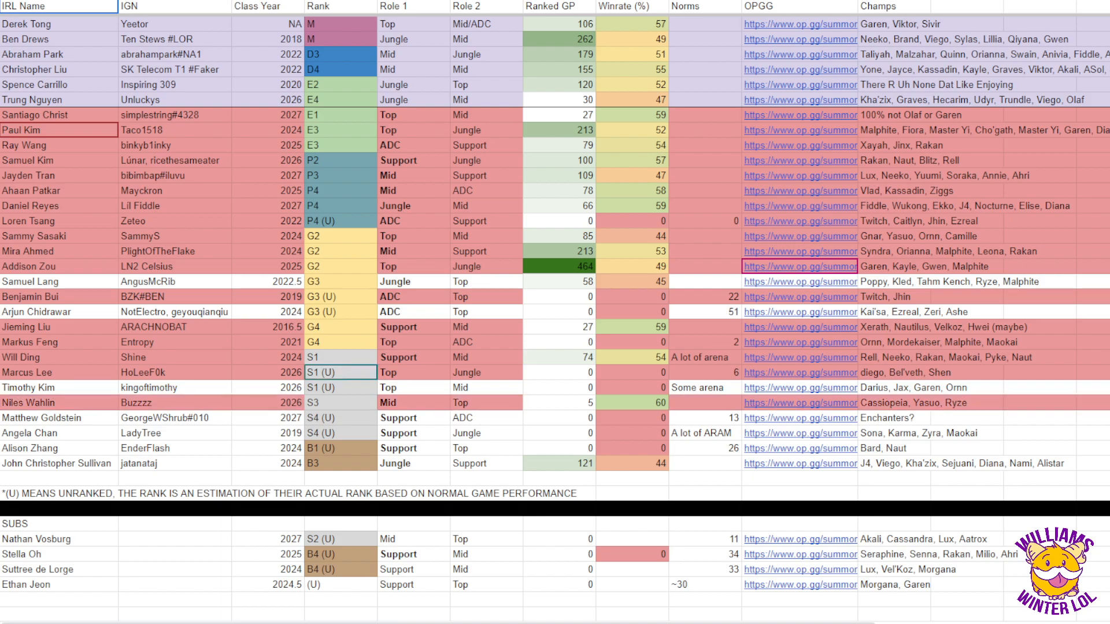
left_click(174, 402)
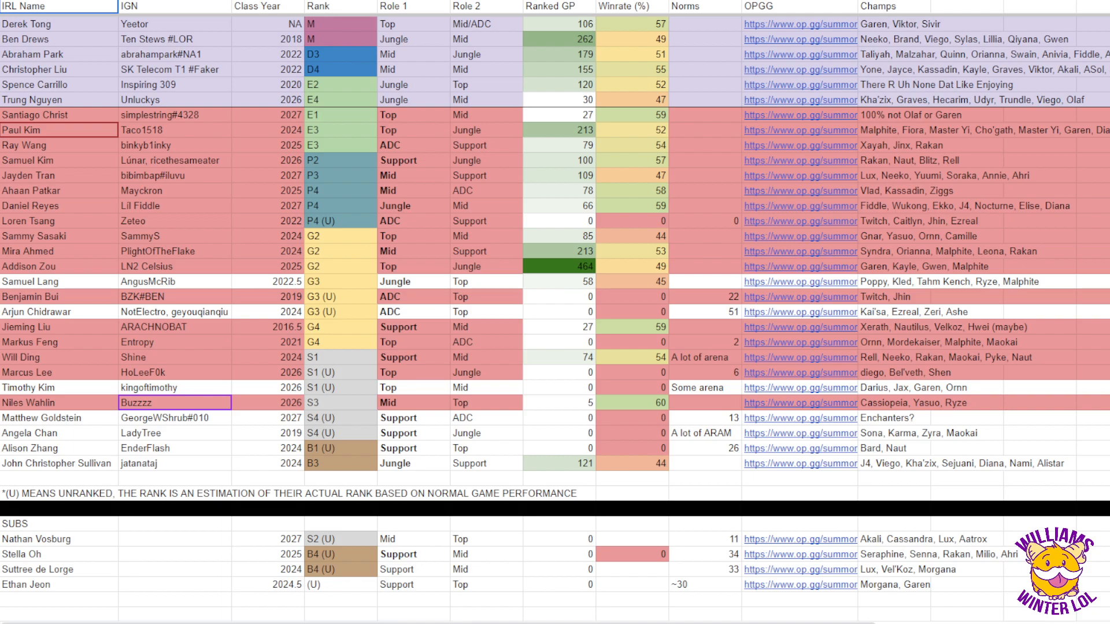
left_click(799, 281)
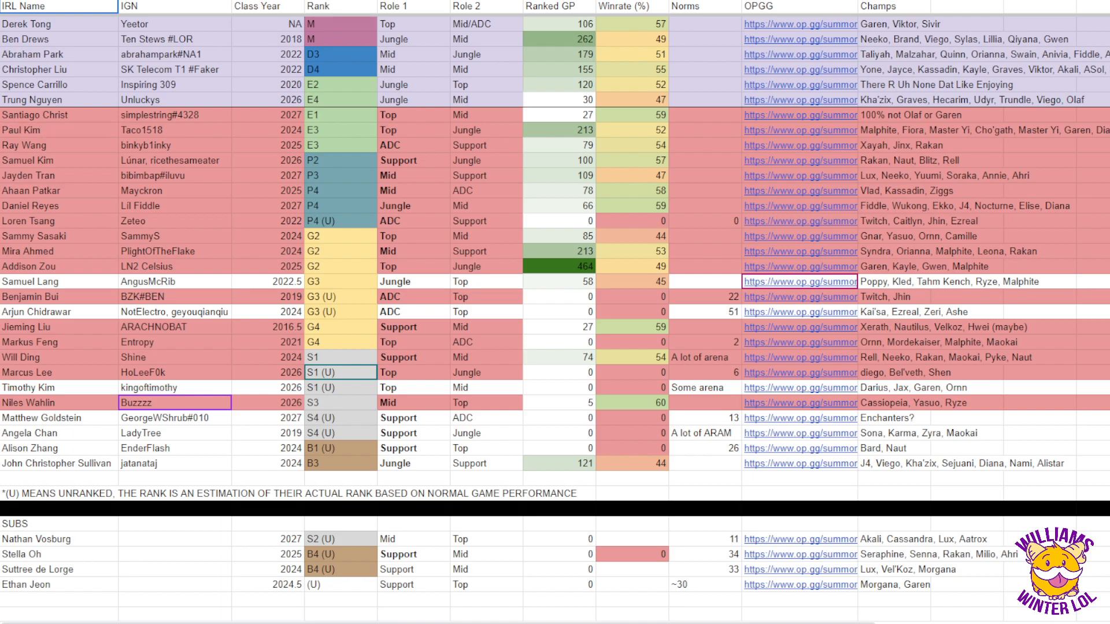
left_click(57, 131)
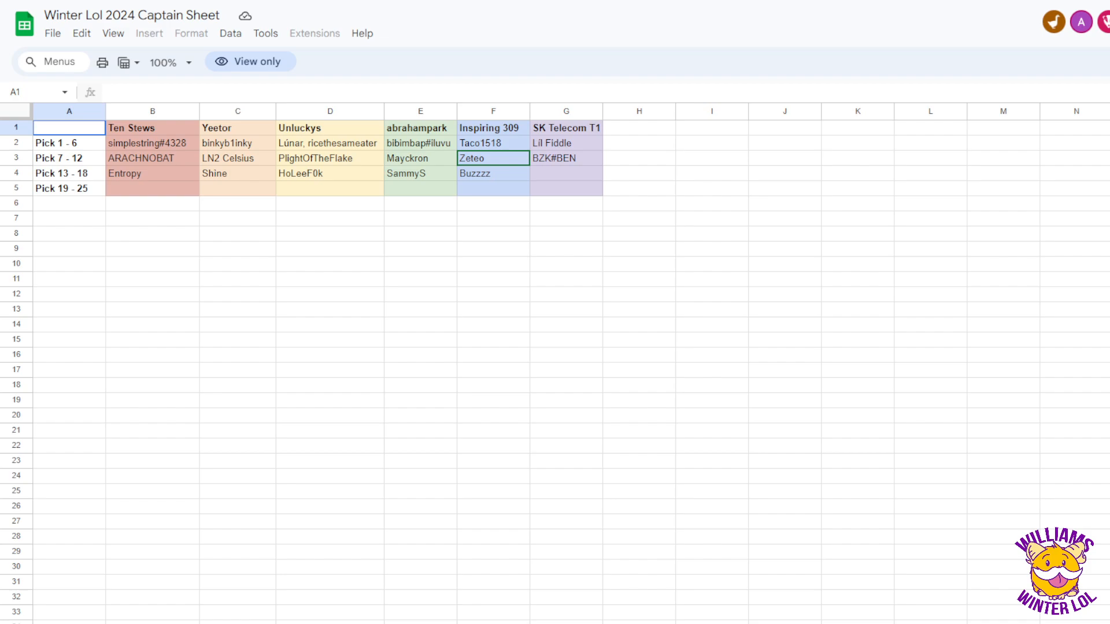
Step: Start round four with kingoftimothy and EnderFlash, then return to the player roster sheet
left_click(565, 173)
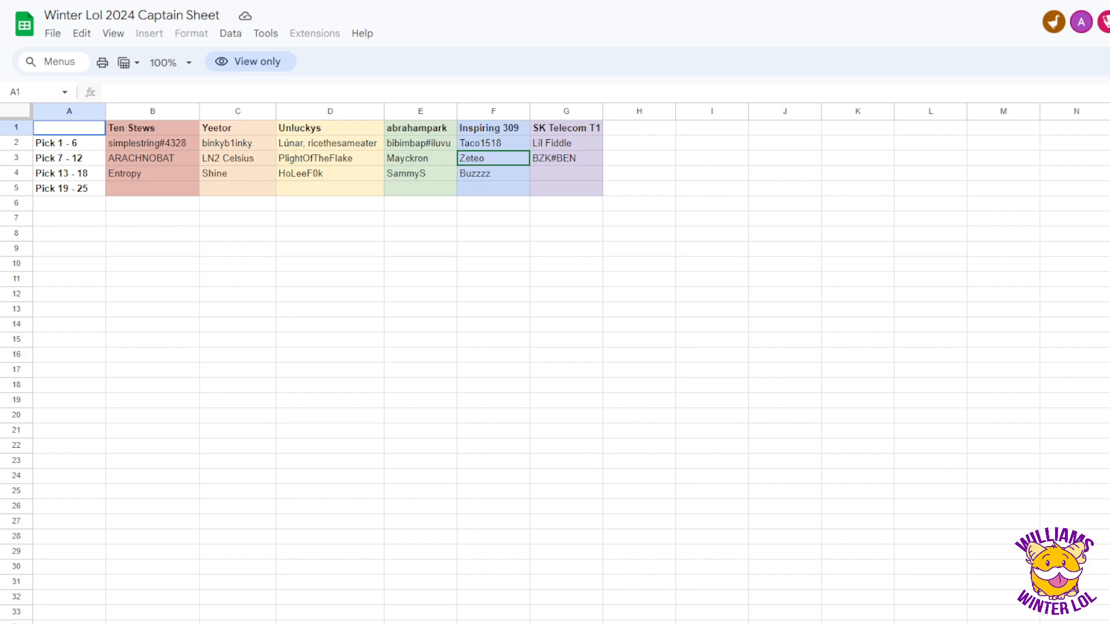
left_click(565, 173)
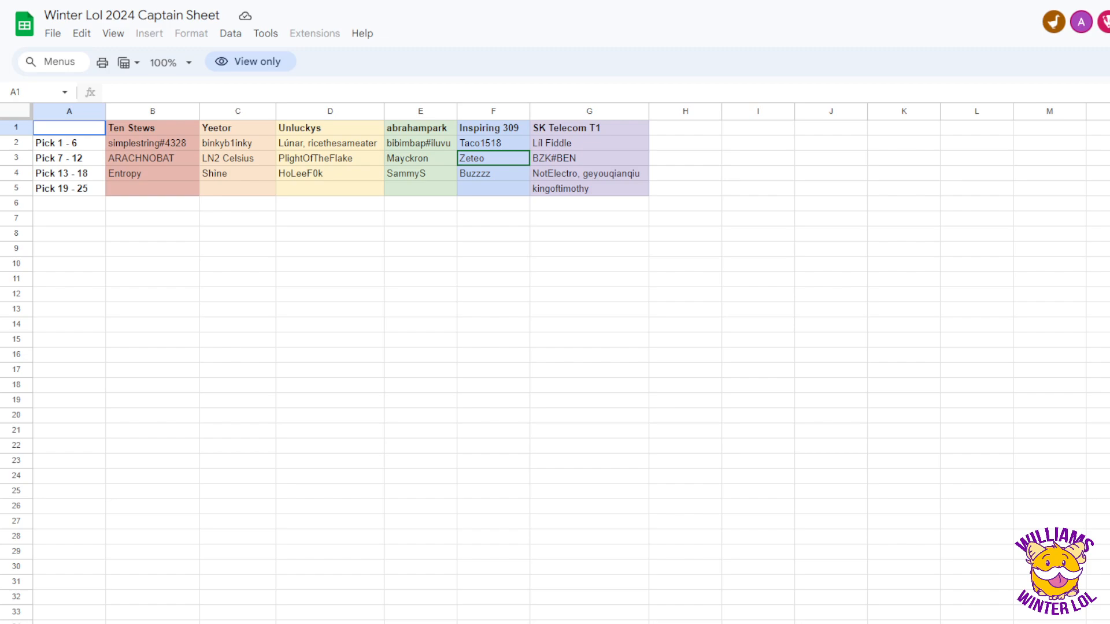
left_click(329, 173)
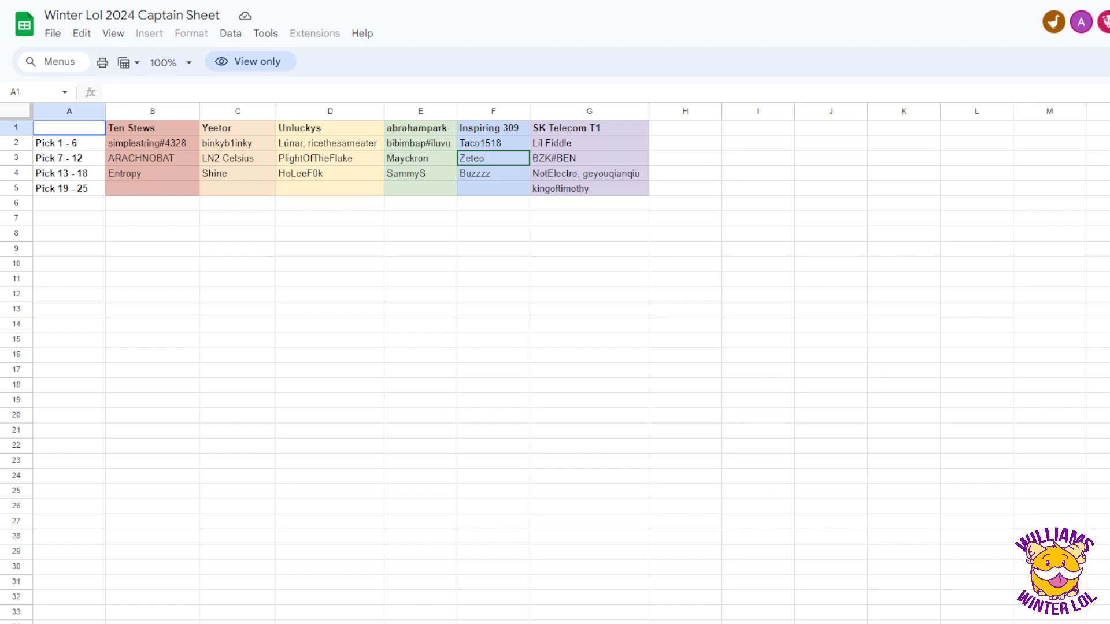
left_click(492, 188)
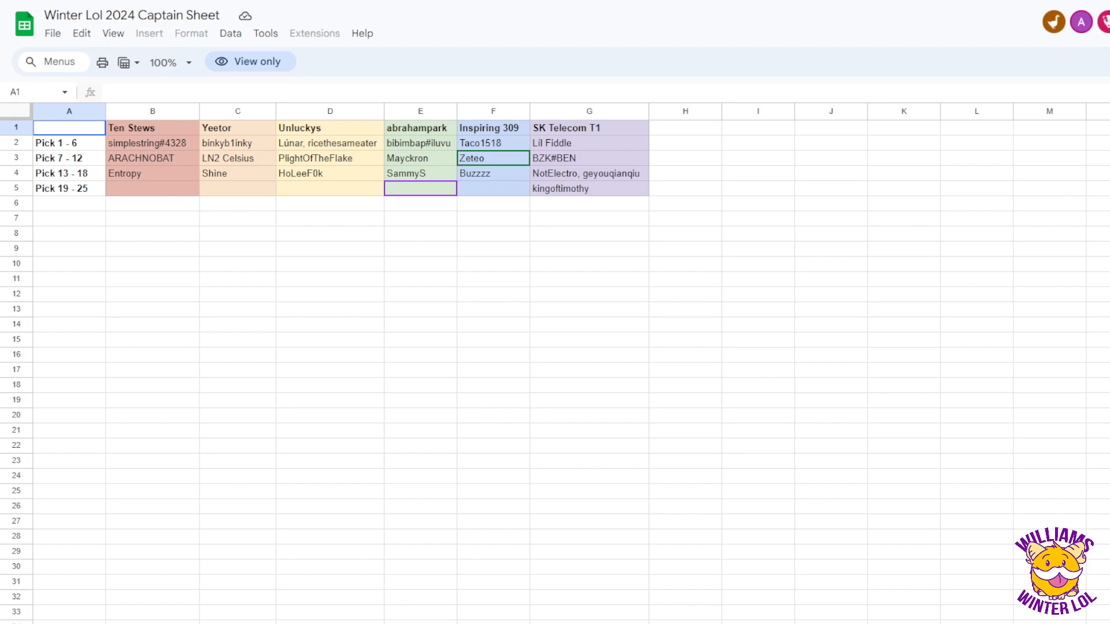
type("EnderFlash")
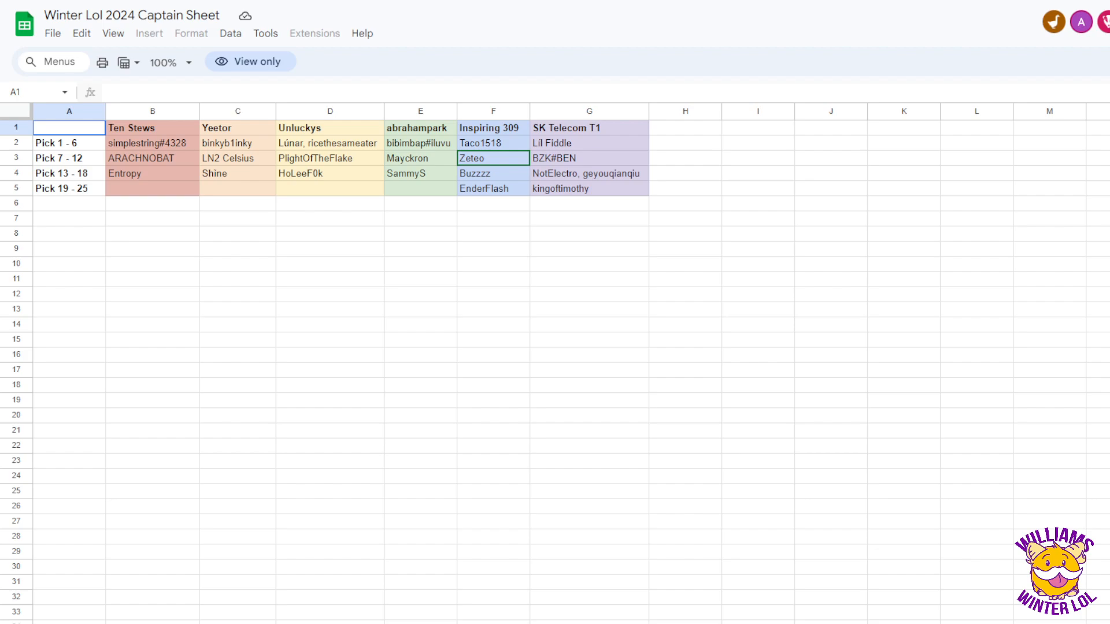
left_click(329, 174)
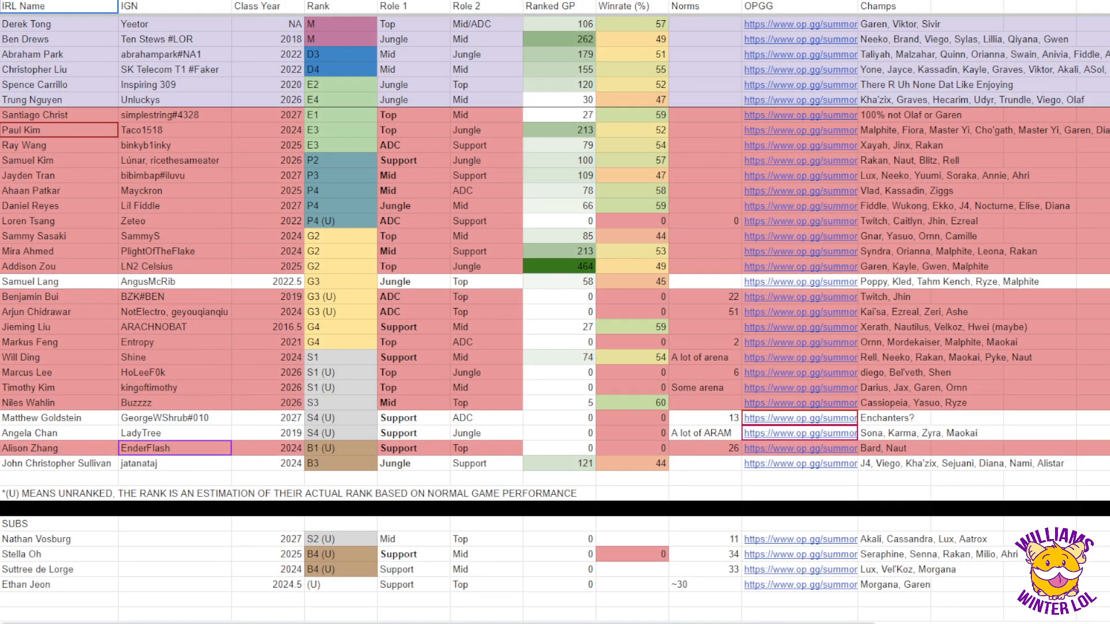
left_click(57, 282)
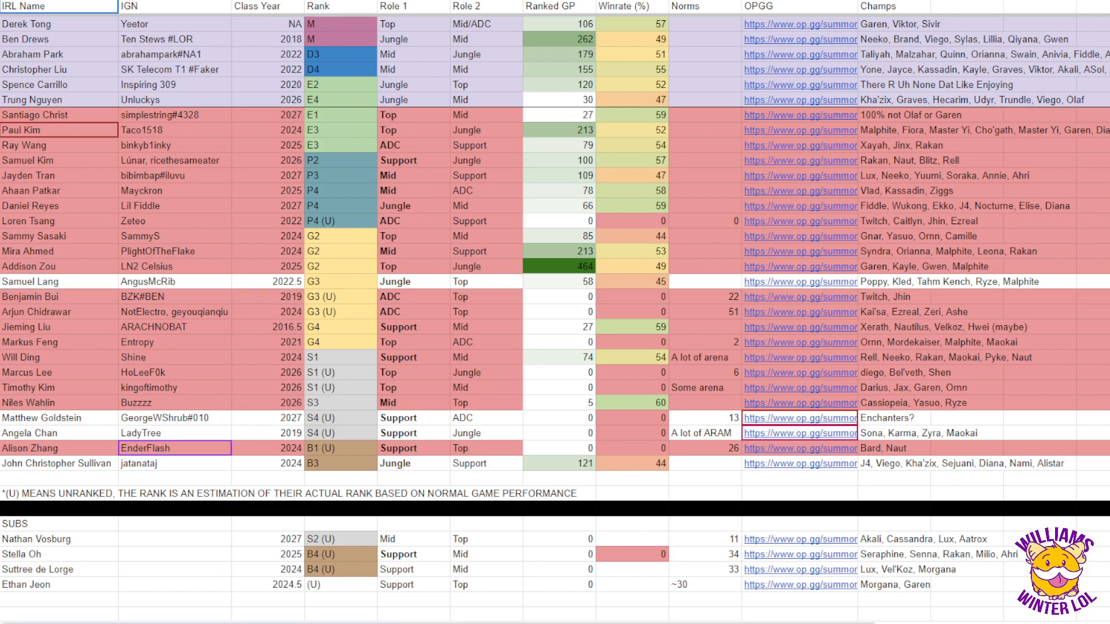
left_click(57, 281)
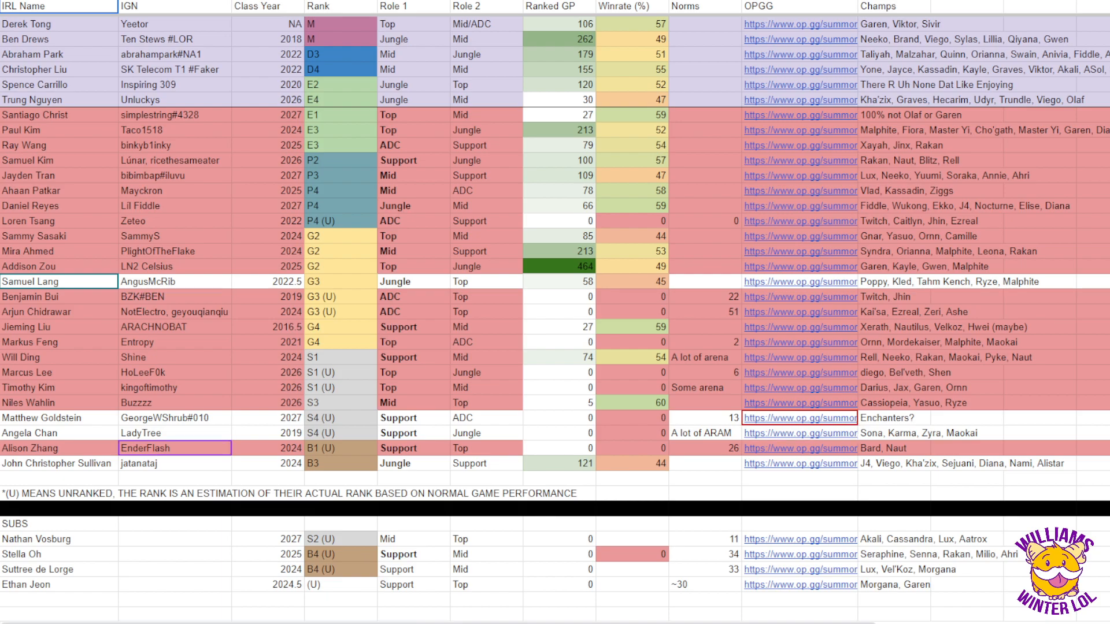
left_click(799, 432)
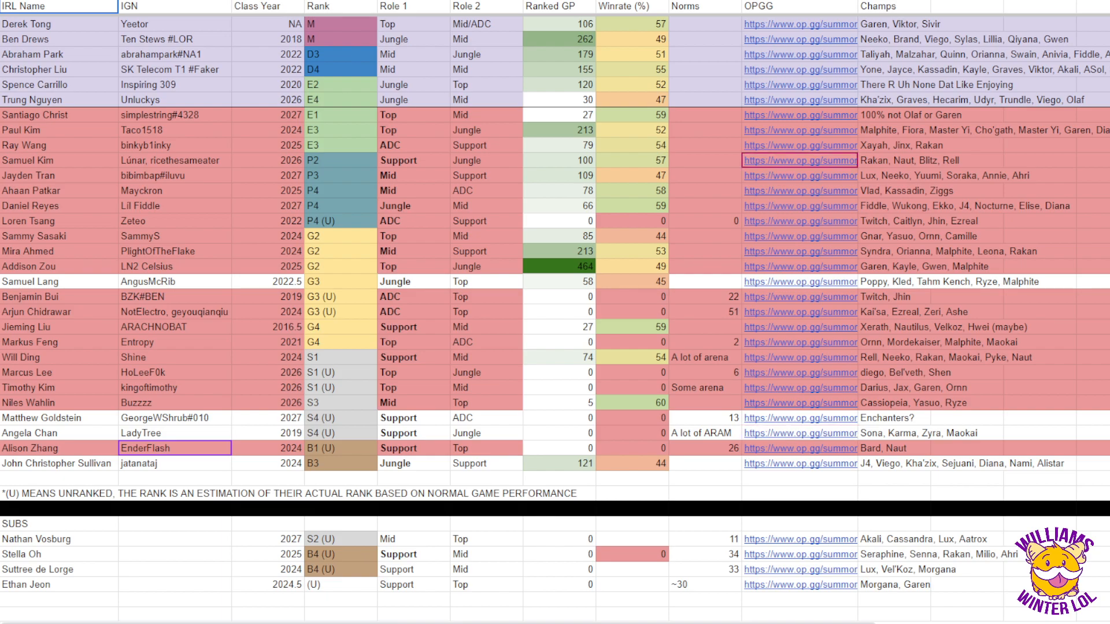
left_click(57, 281)
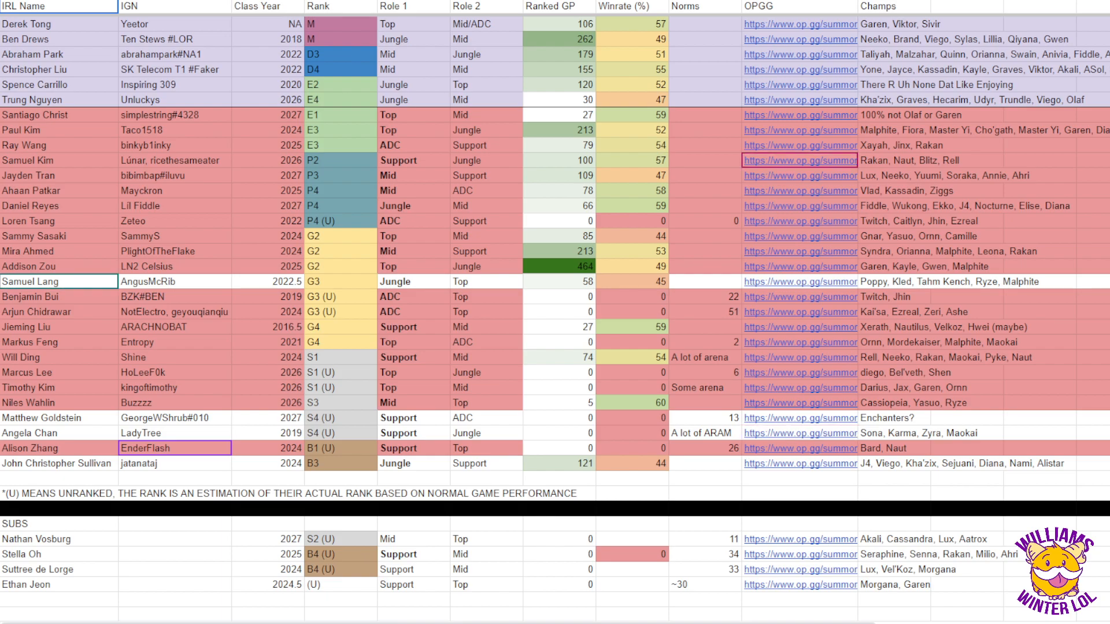
left_click(703, 176)
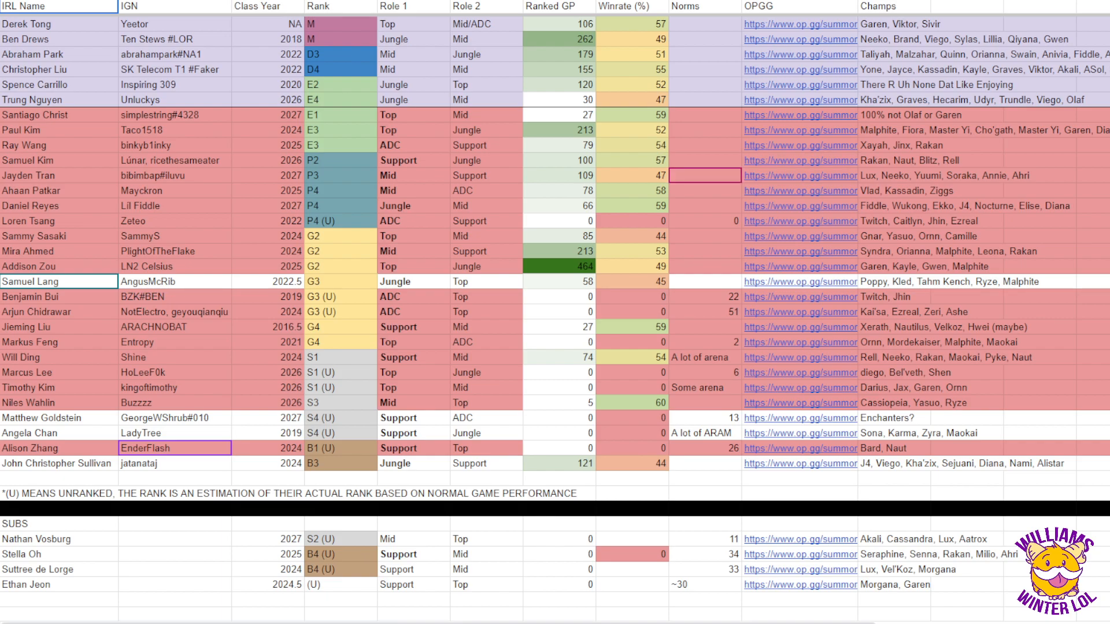
left_click(800, 176)
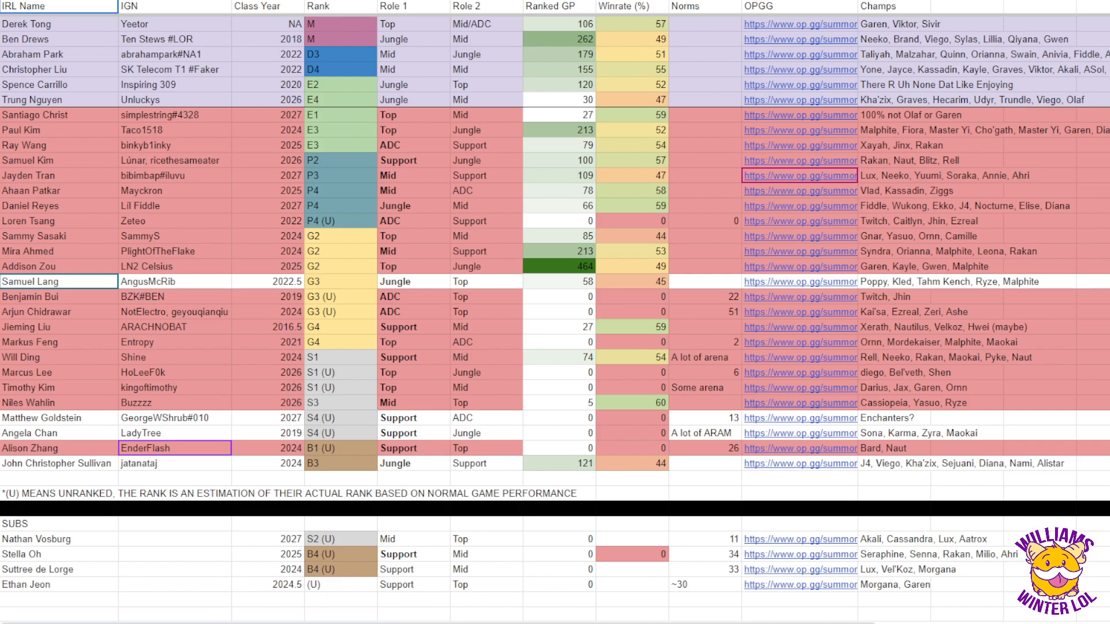
left_click(58, 130)
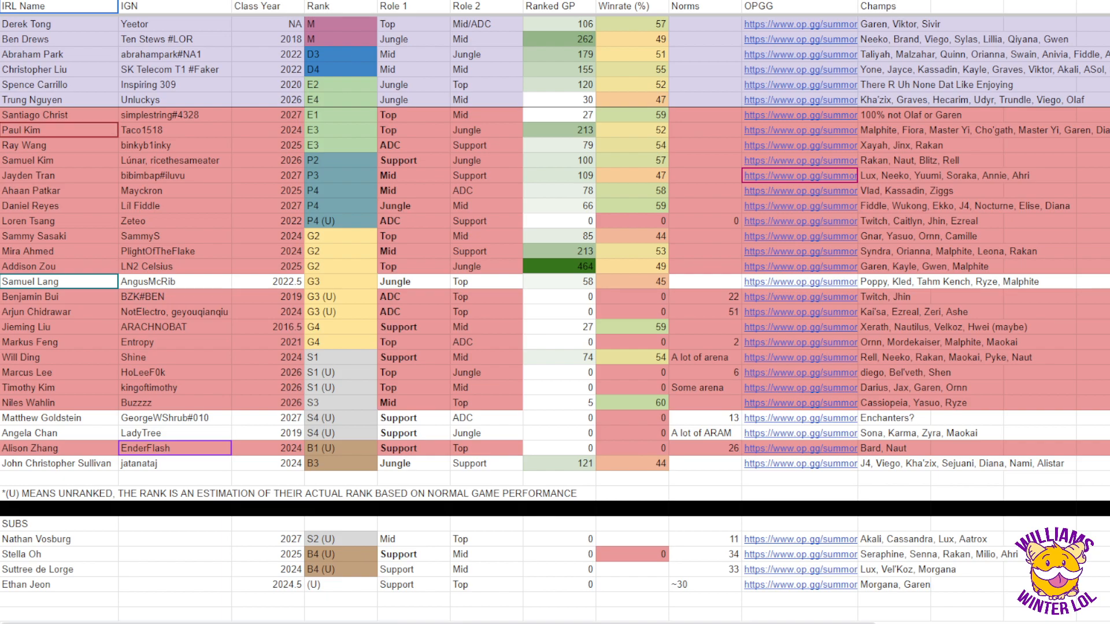
left_click(799, 191)
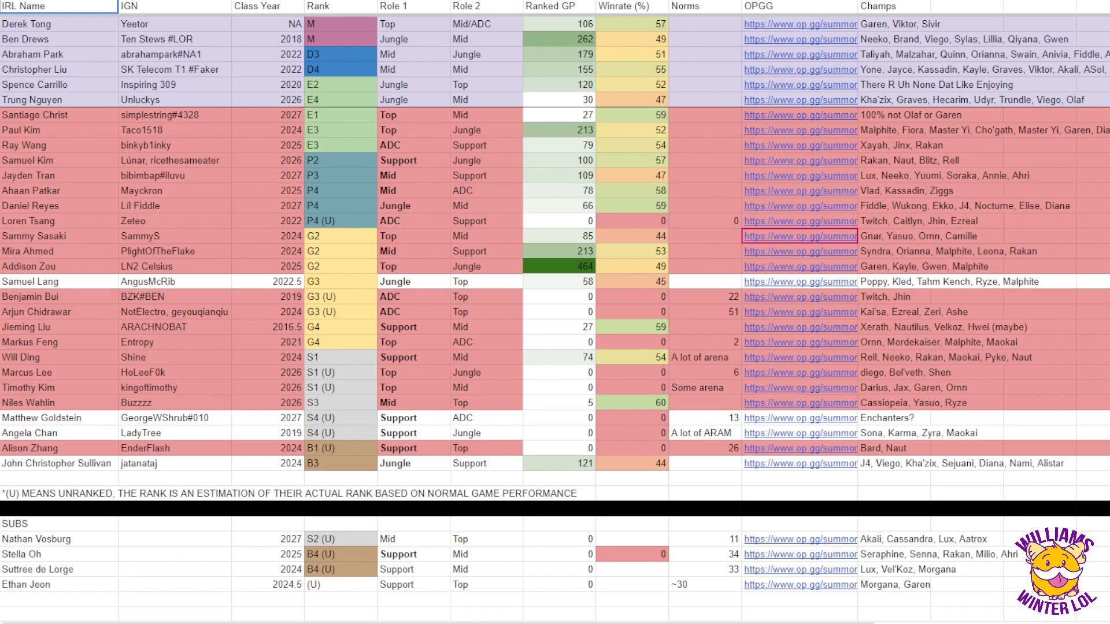
left_click(173, 448)
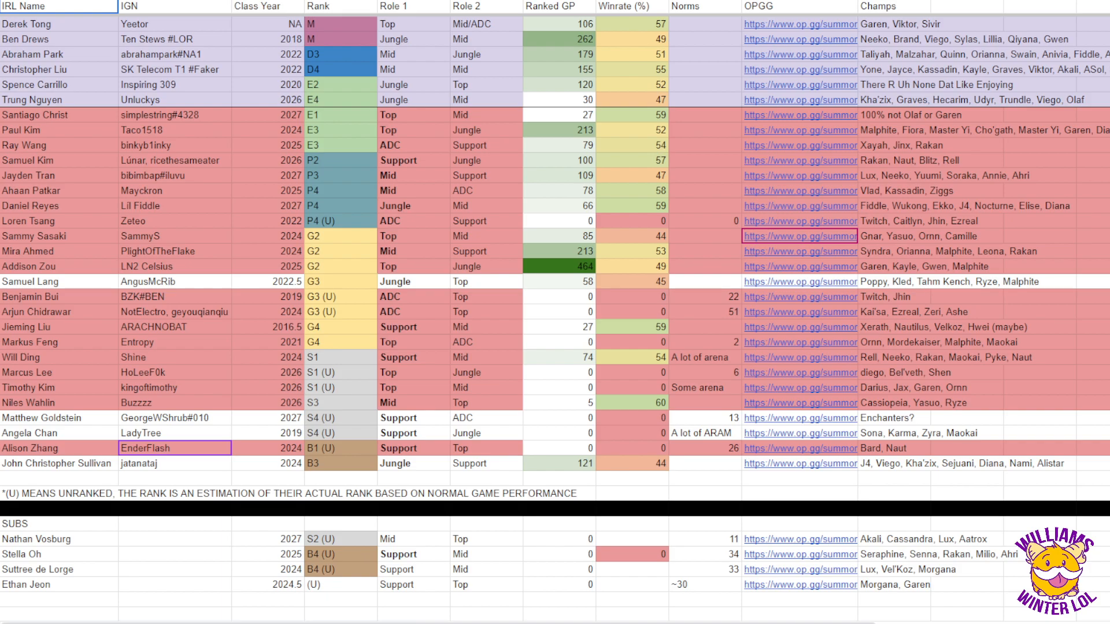
left_click(59, 418)
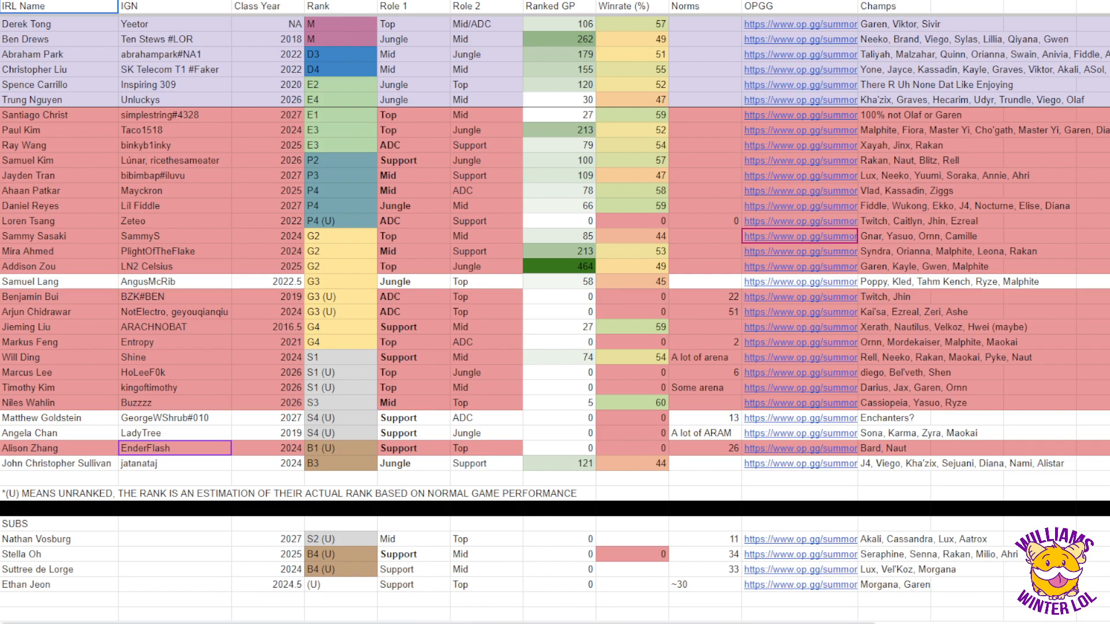
left_click(59, 131)
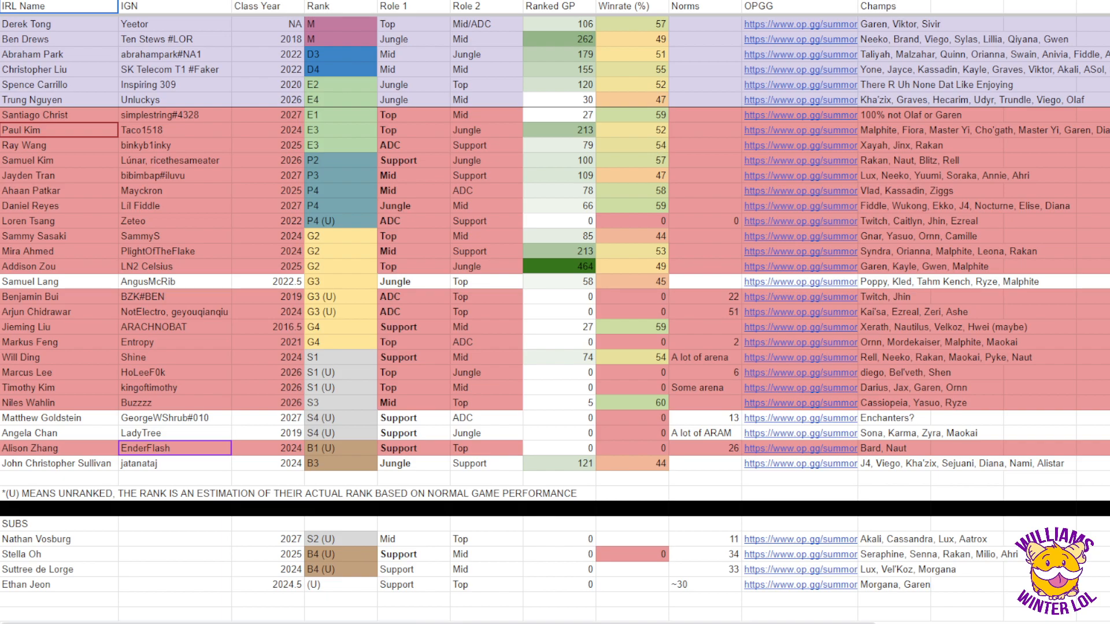
left_click(800, 236)
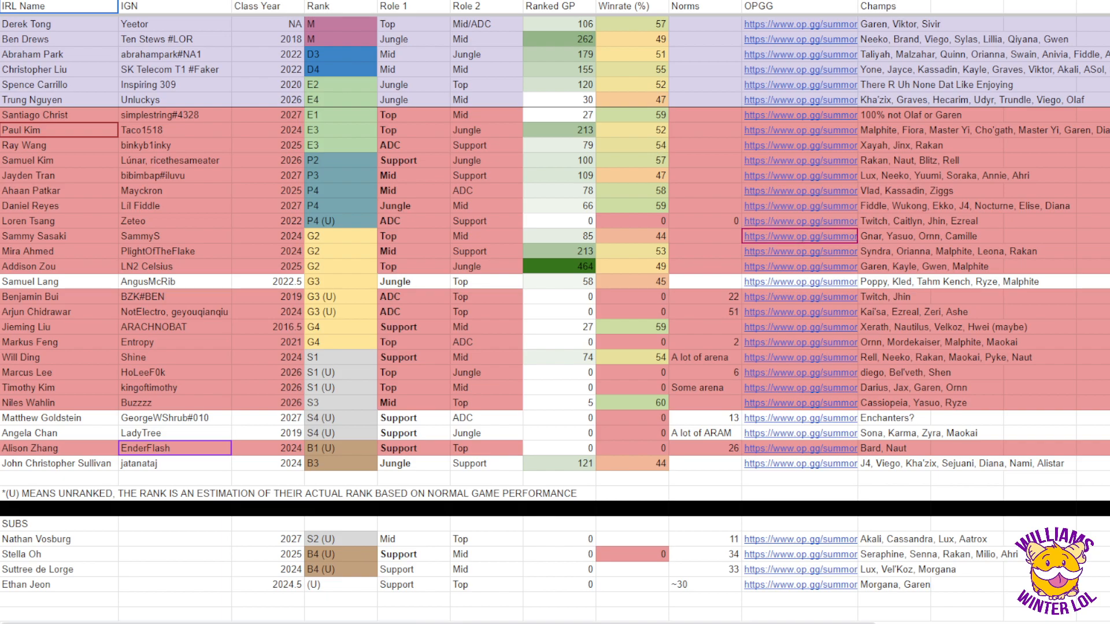
left_click(57, 418)
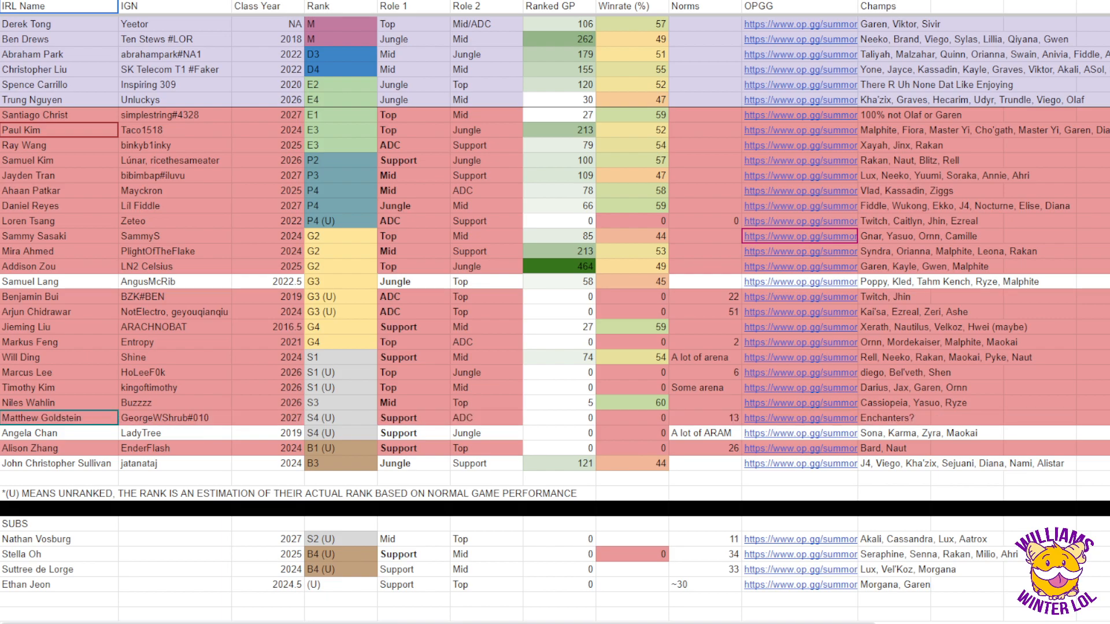
left_click(59, 311)
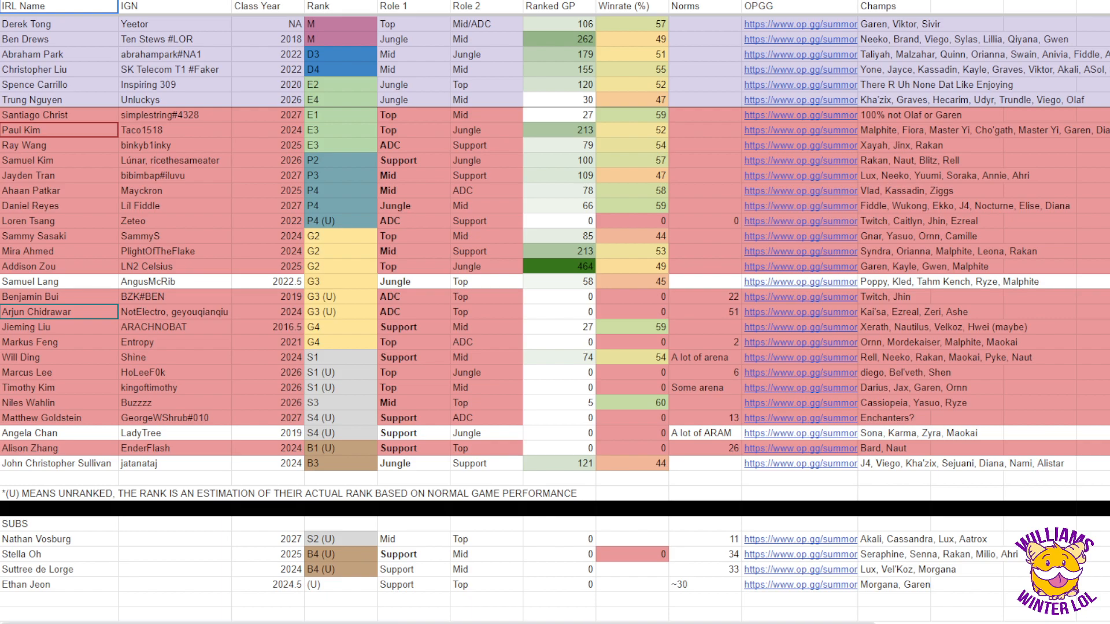
left_click(59, 281)
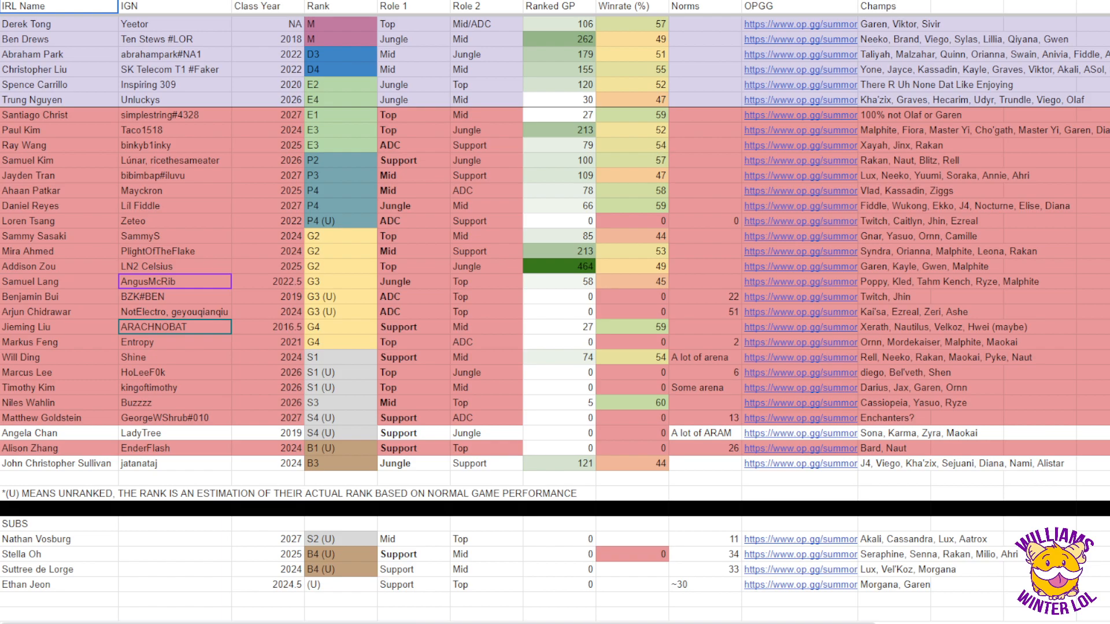
left_click(175, 327)
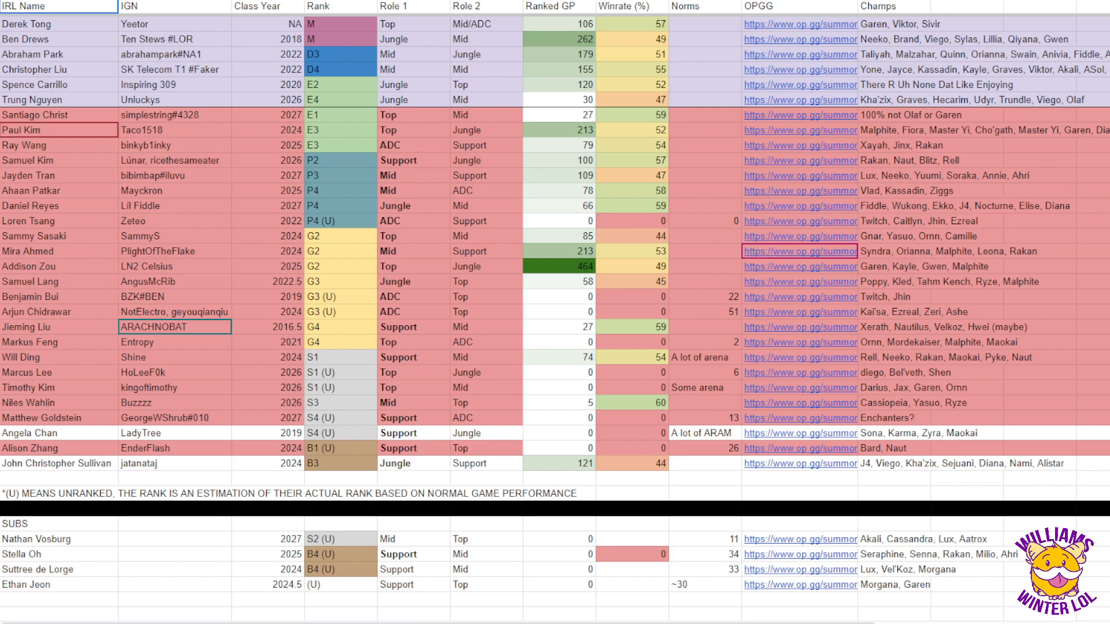
left_click(175, 464)
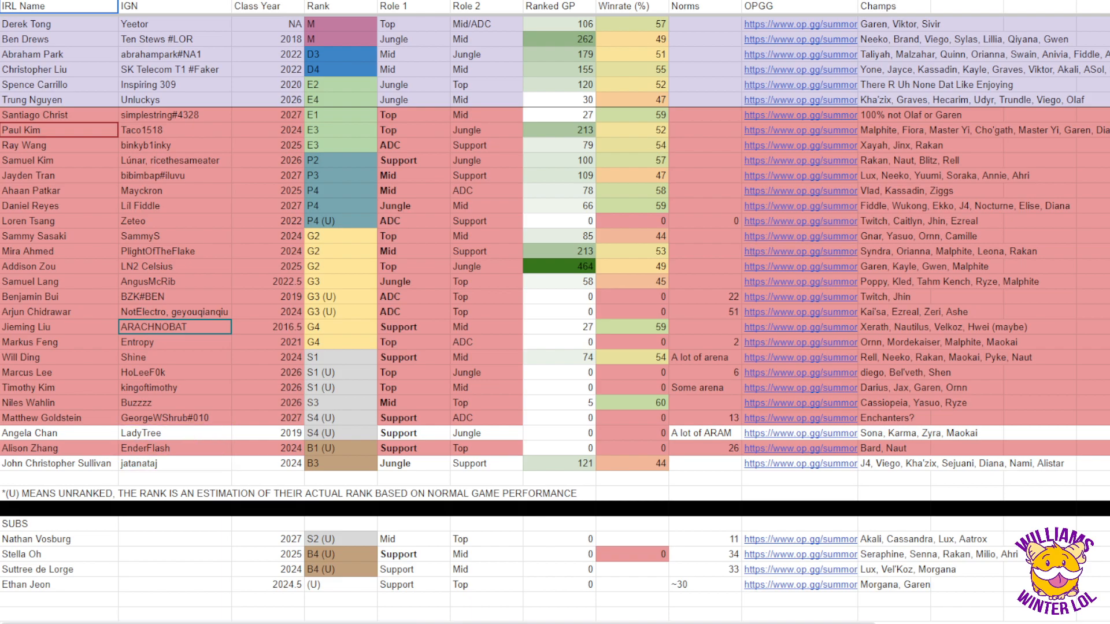
left_click(800, 265)
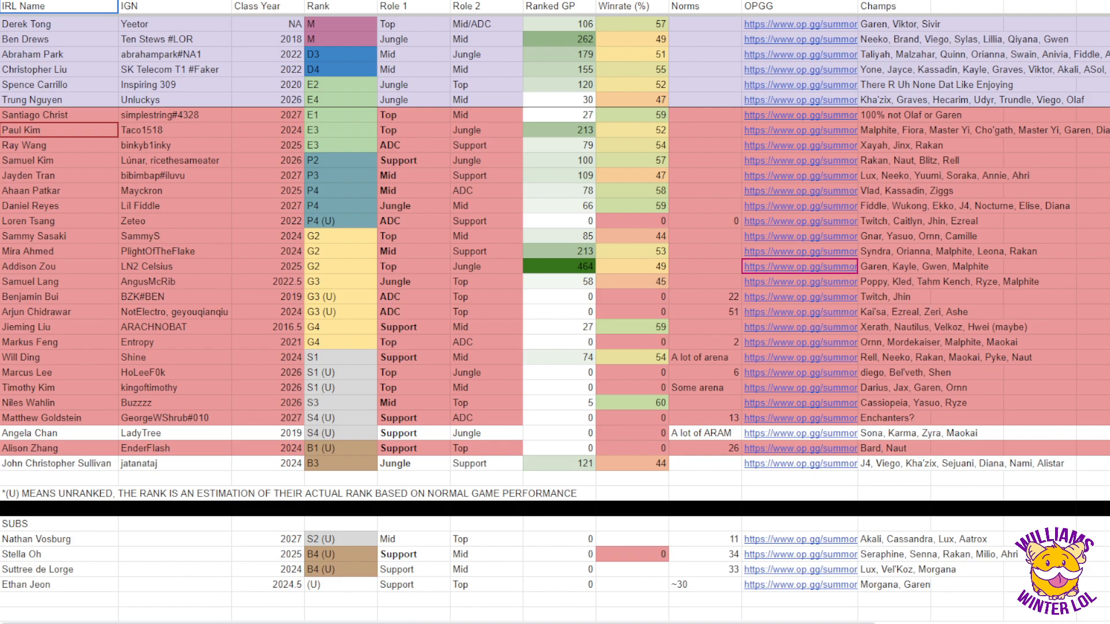
left_click(799, 281)
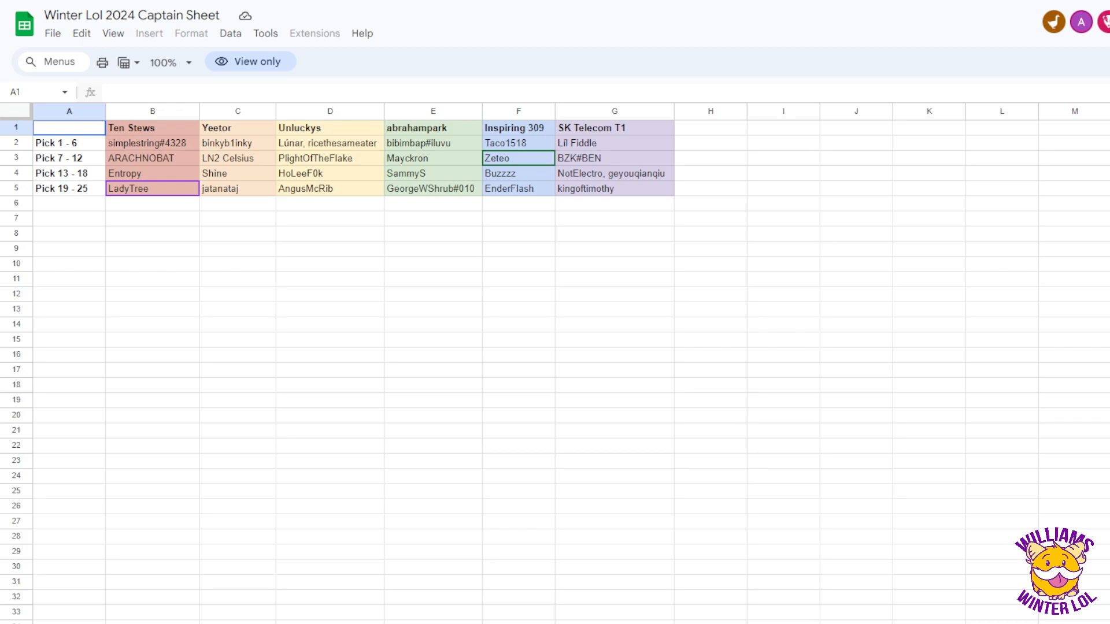
left_click(329, 189)
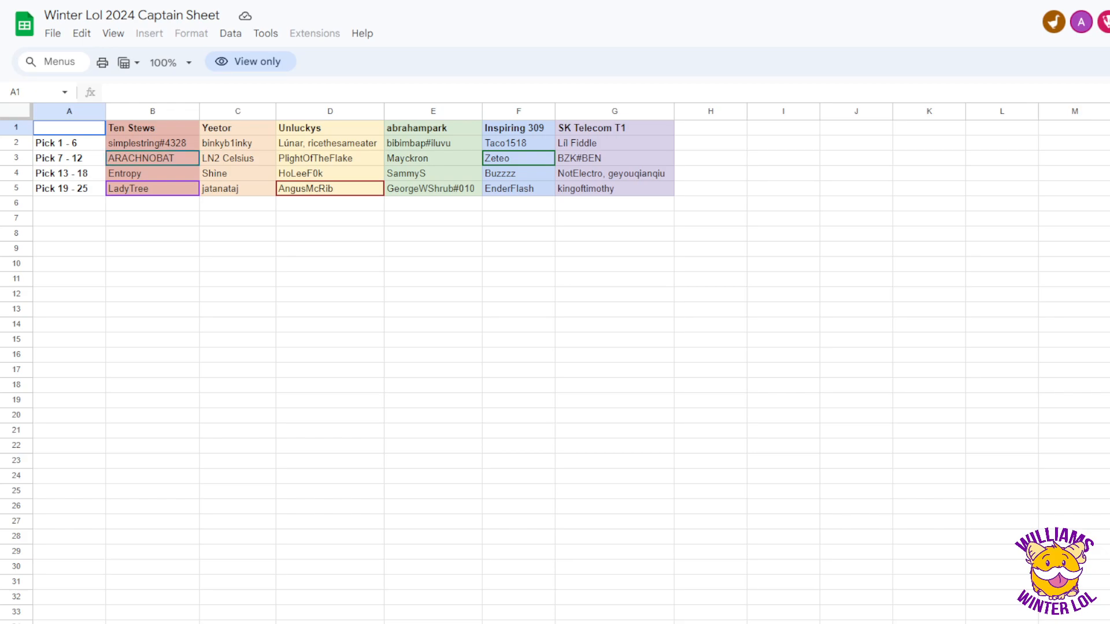
left_click(329, 355)
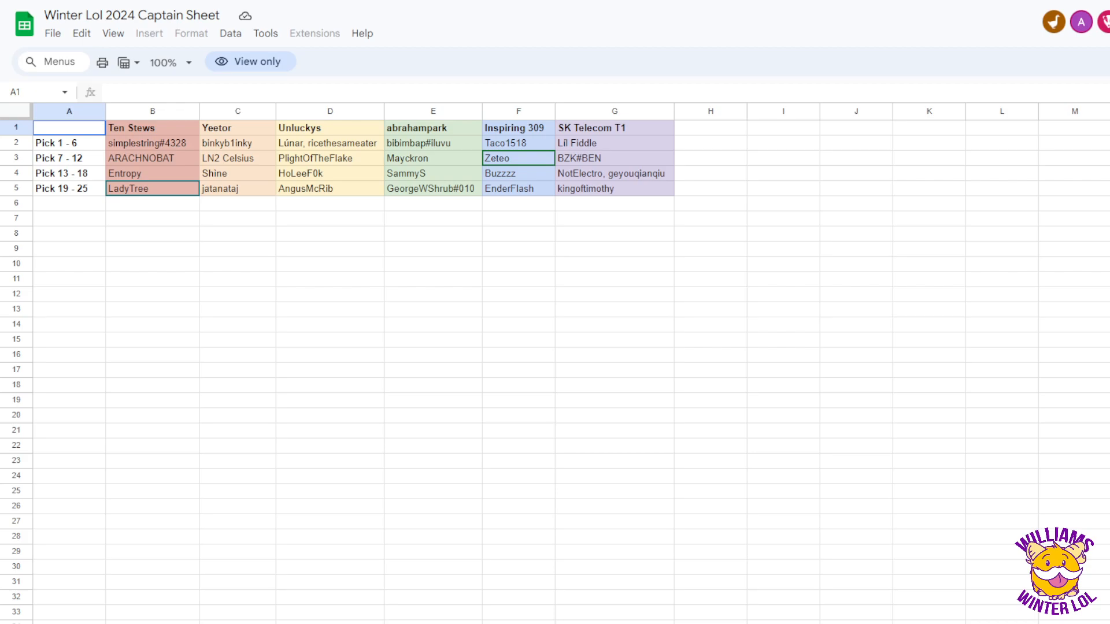
left_click(152, 189)
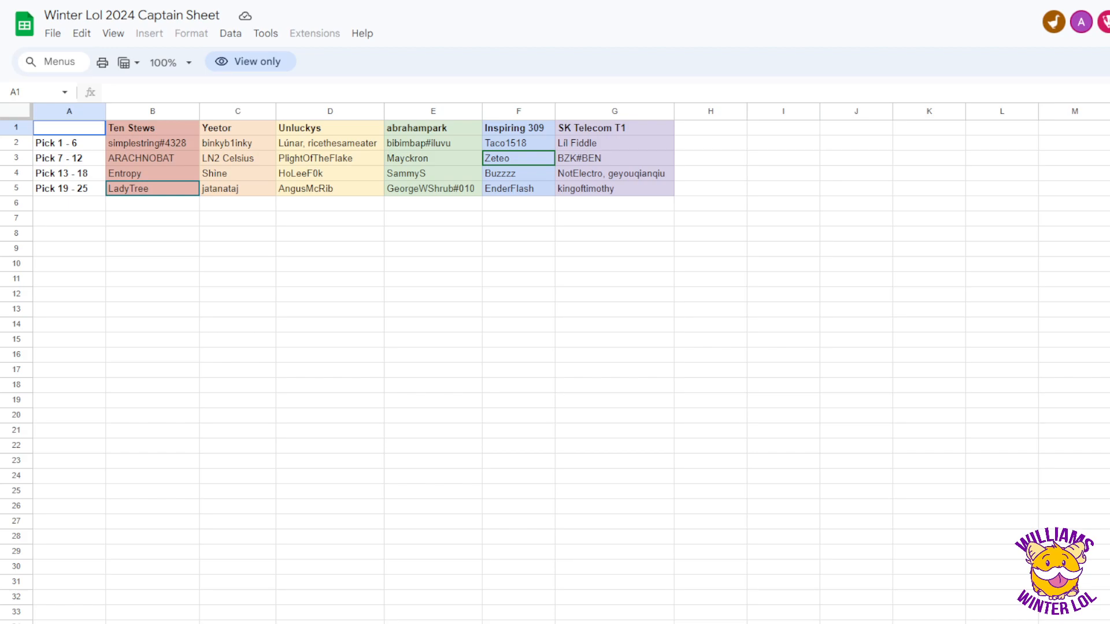
left_click(329, 188)
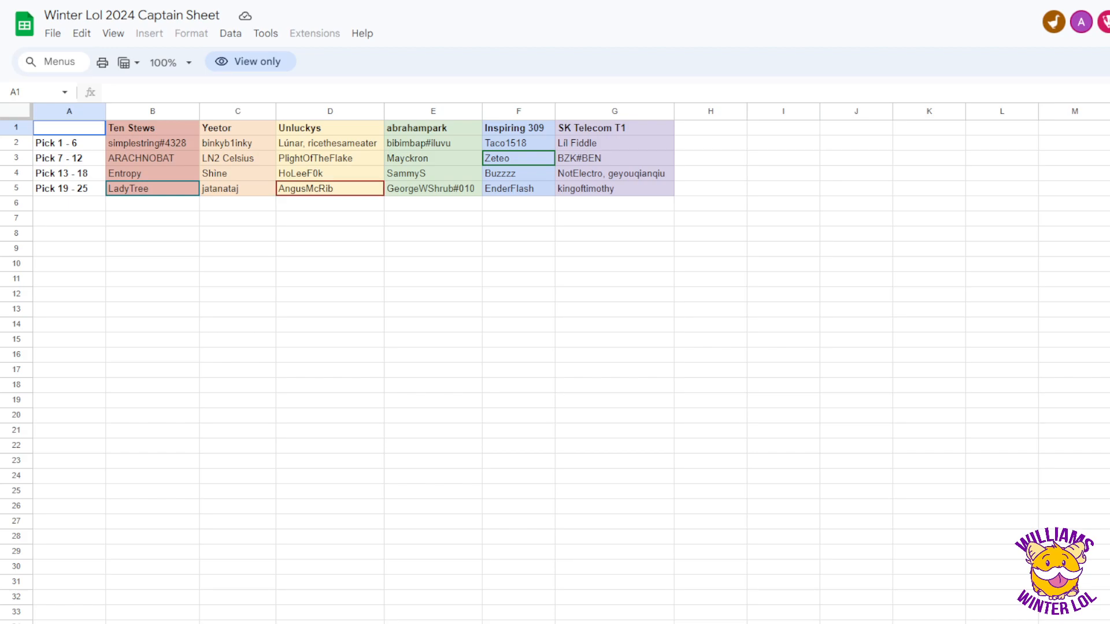